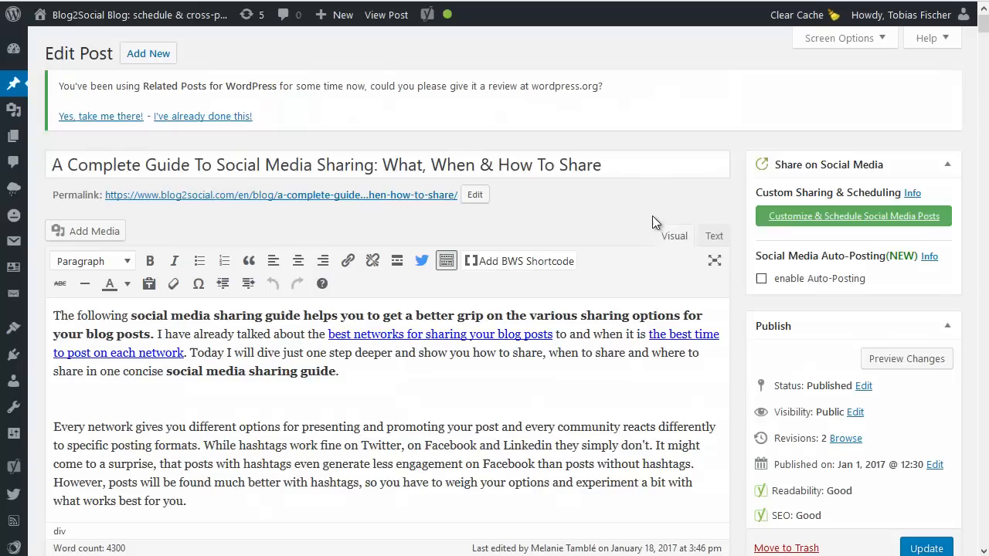
mouse_move(631, 225)
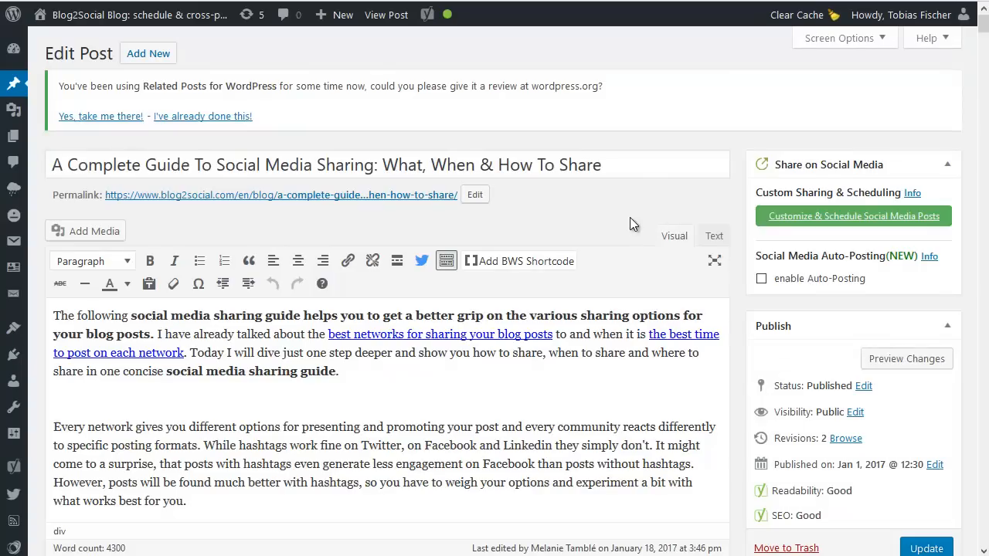
mouse_move(332, 398)
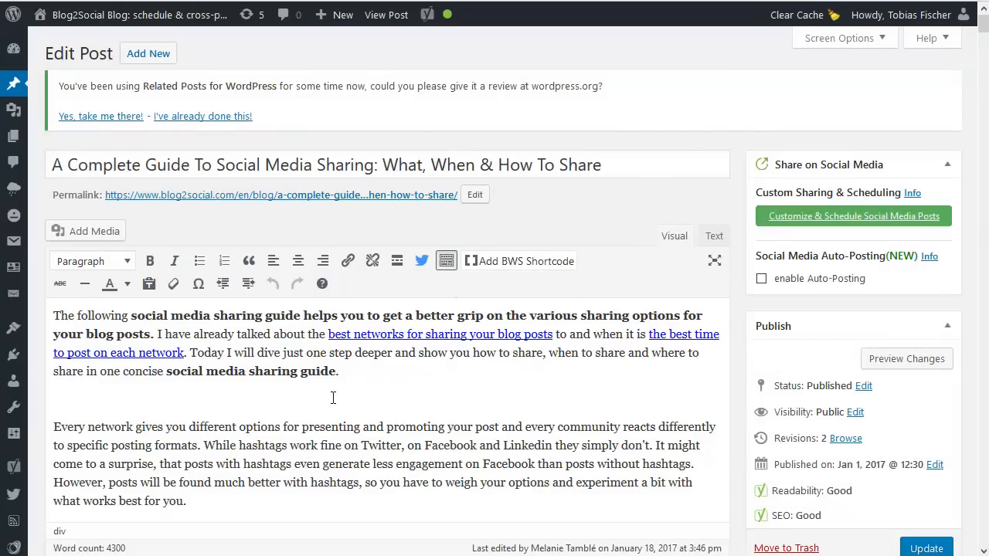
mouse_move(648, 220)
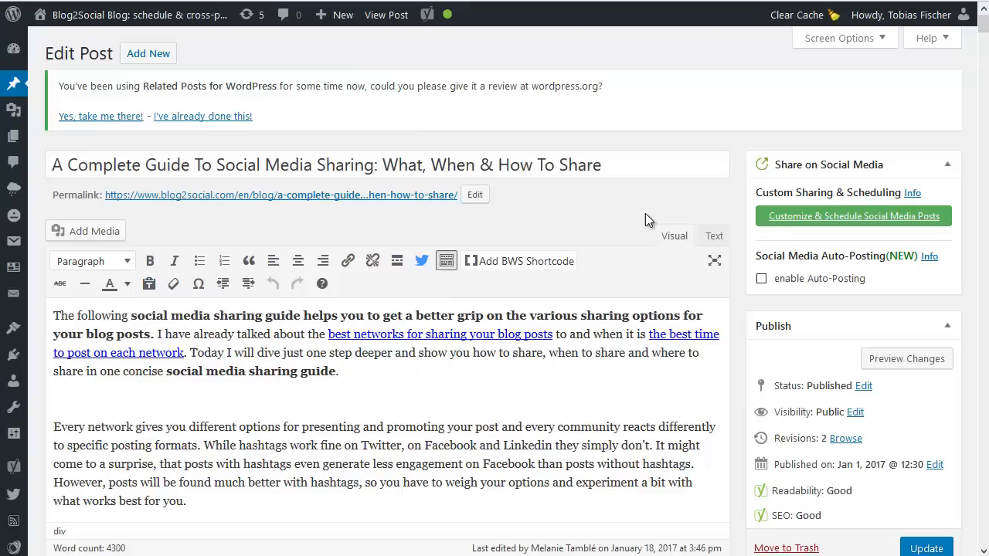
mouse_move(954, 216)
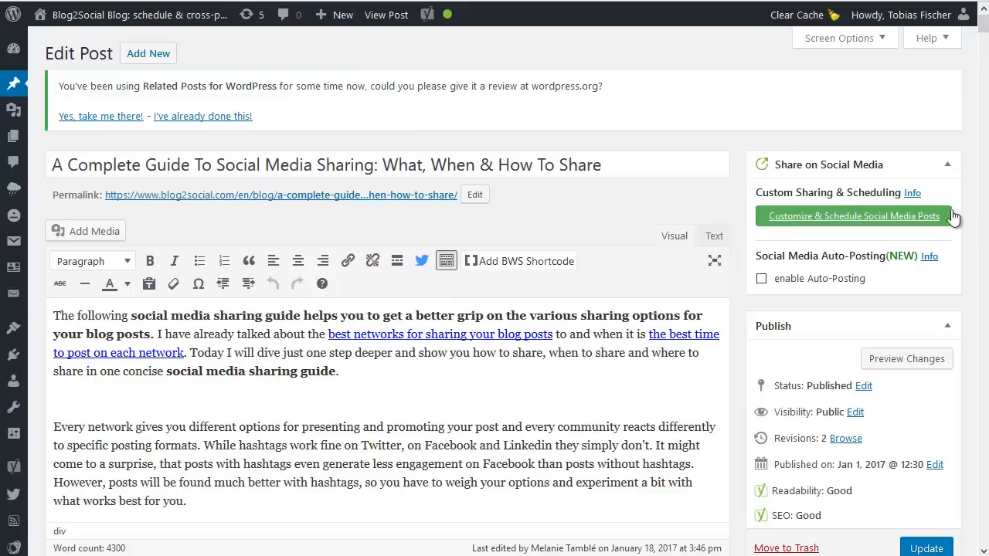
mouse_move(757, 273)
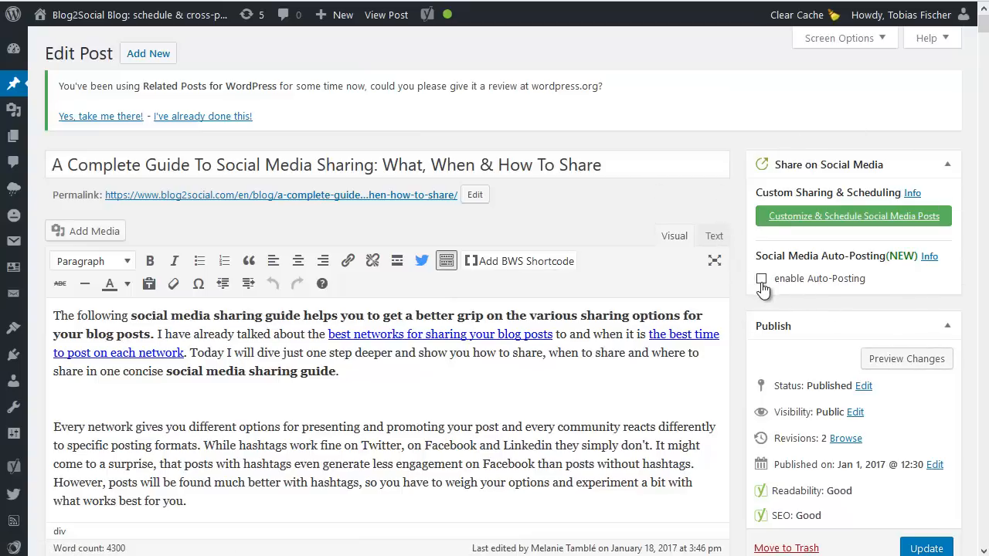
Enable Auto-Posting for the post and keep the Standard profile selected.
click(761, 278)
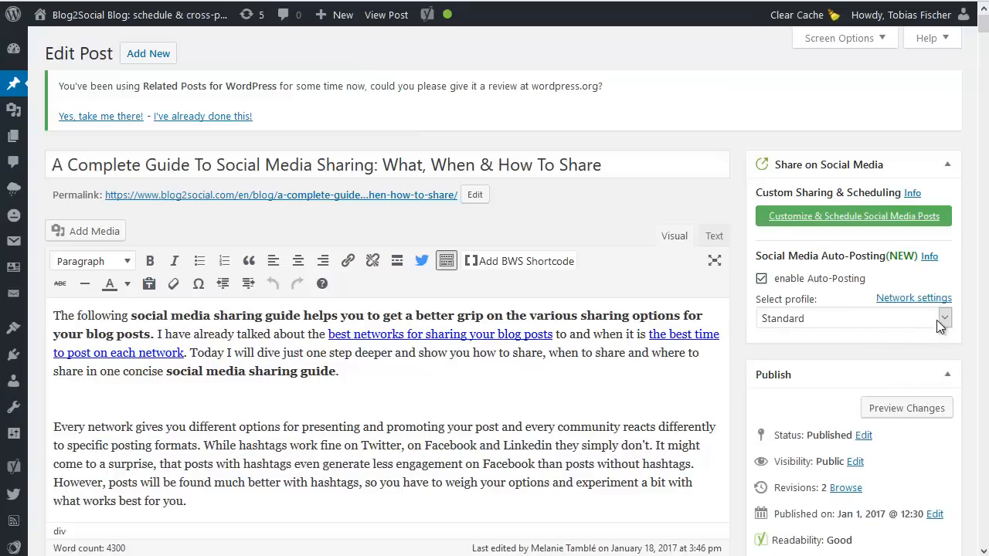
click(944, 318)
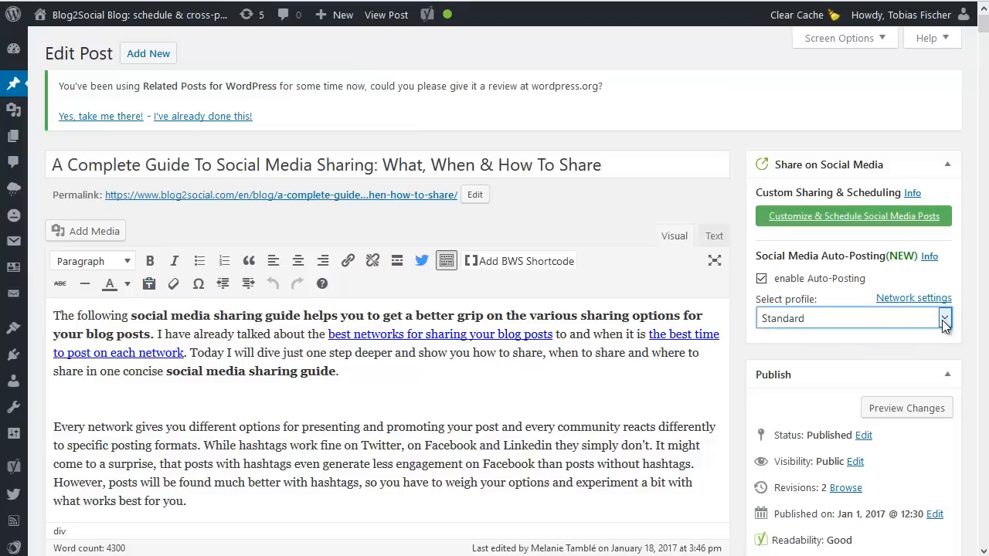
mouse_move(877, 330)
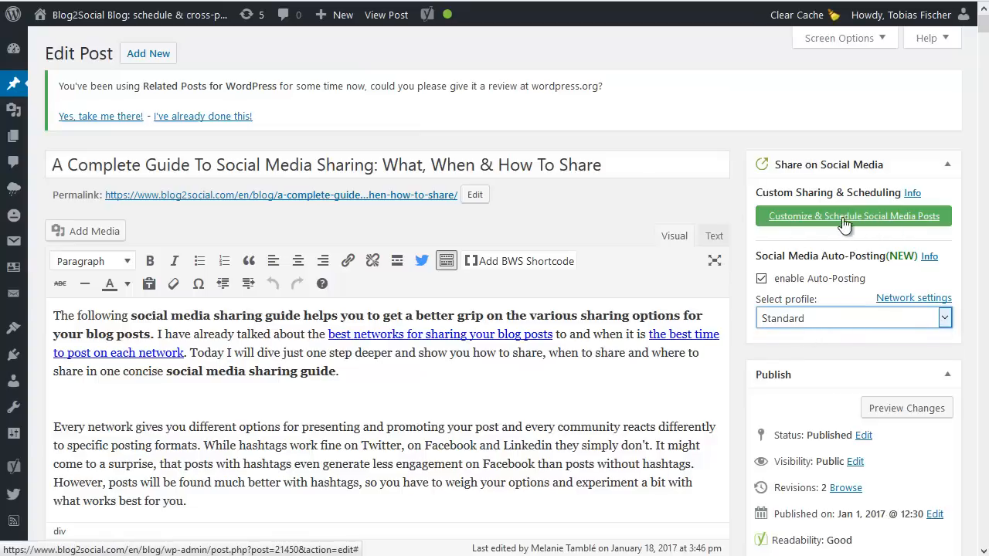
Go to Customize & Schedule Social Media Posts and keep the first Twitter post on Share Now.
click(853, 215)
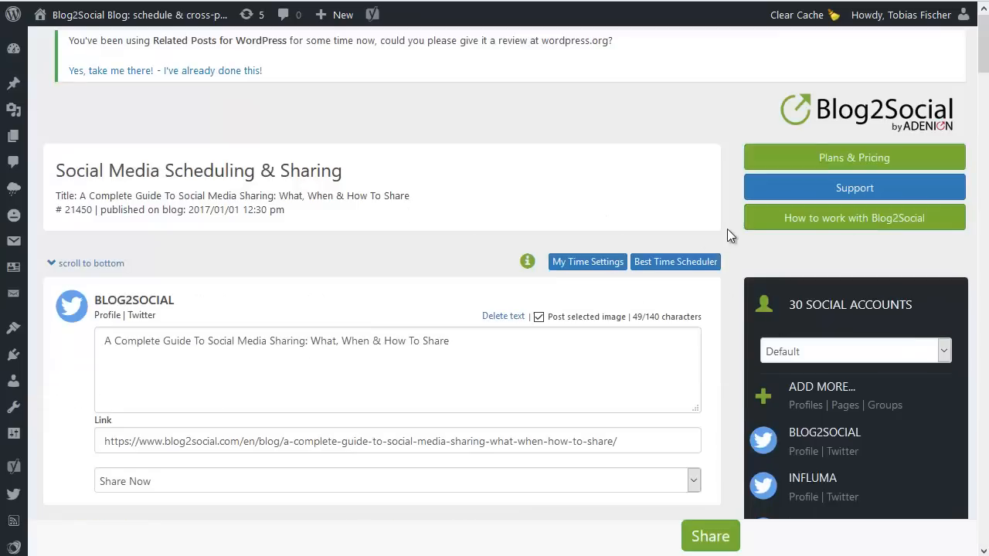
scroll(down, 3)
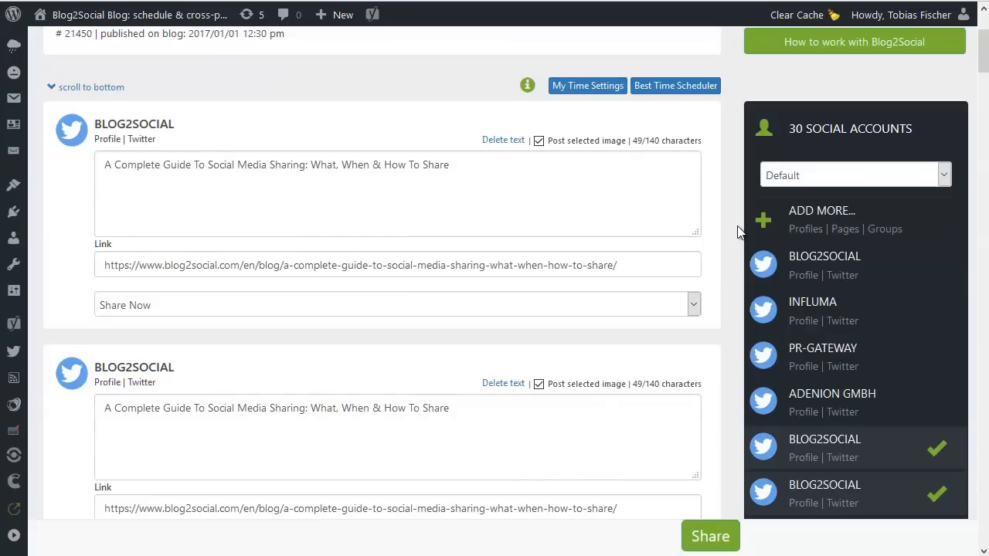
scroll(up, 3)
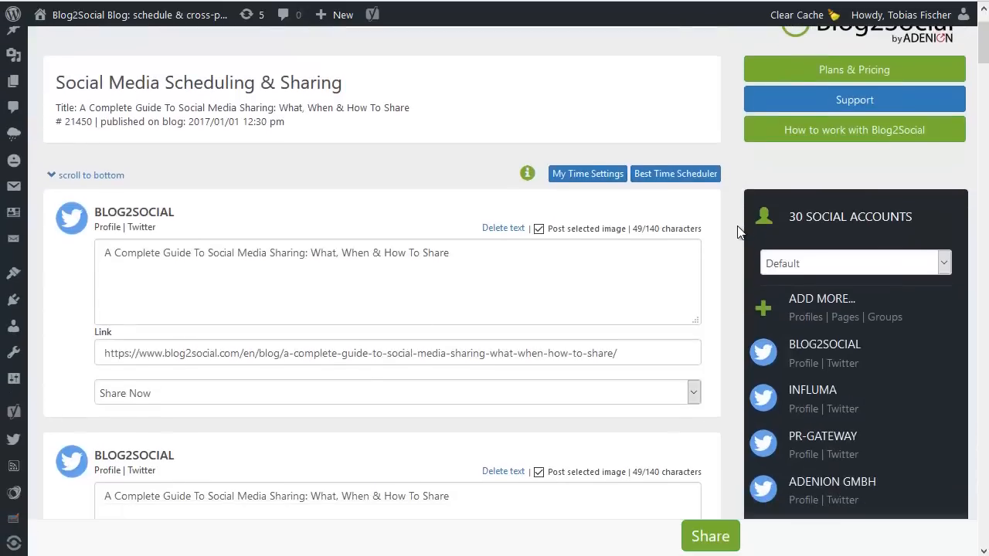
scroll(down, 3)
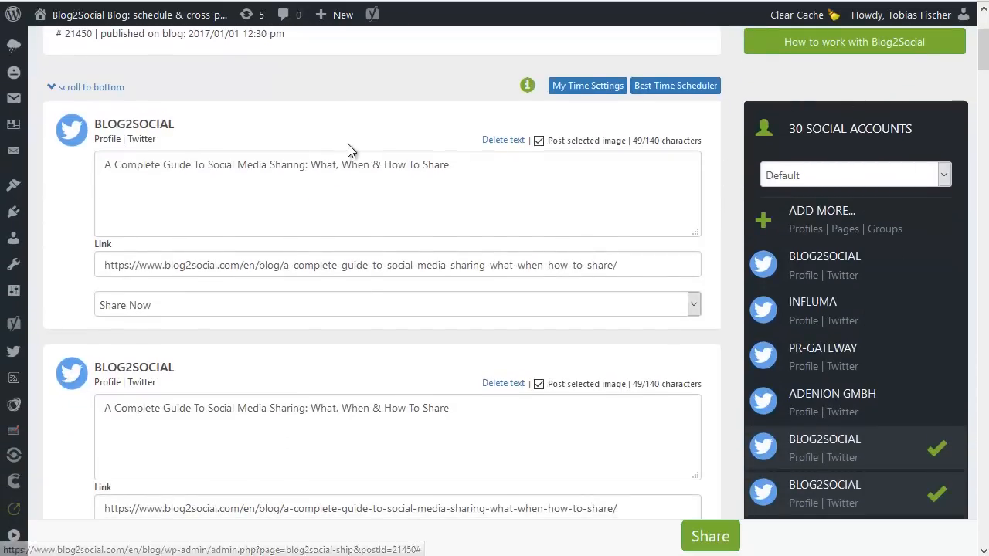
click(398, 304)
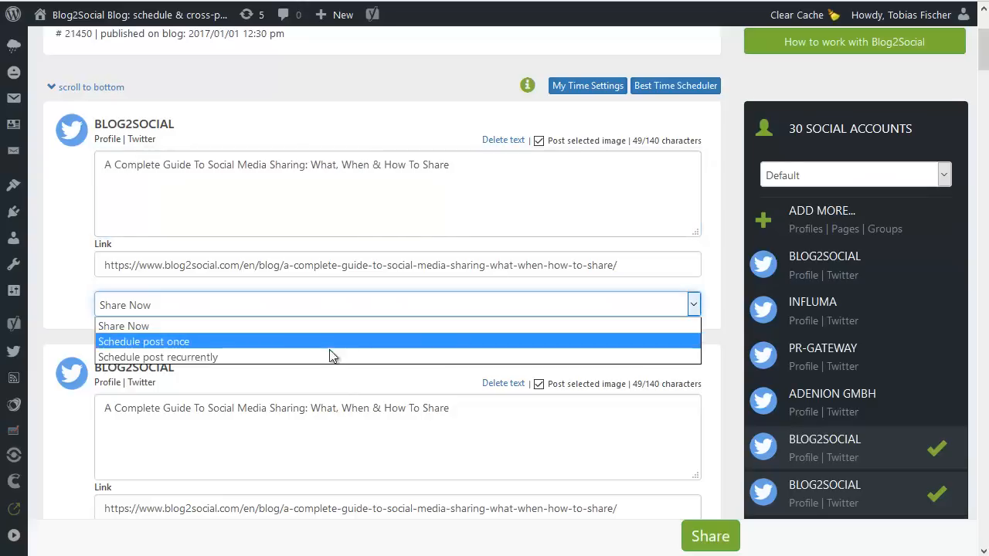
click(124, 325)
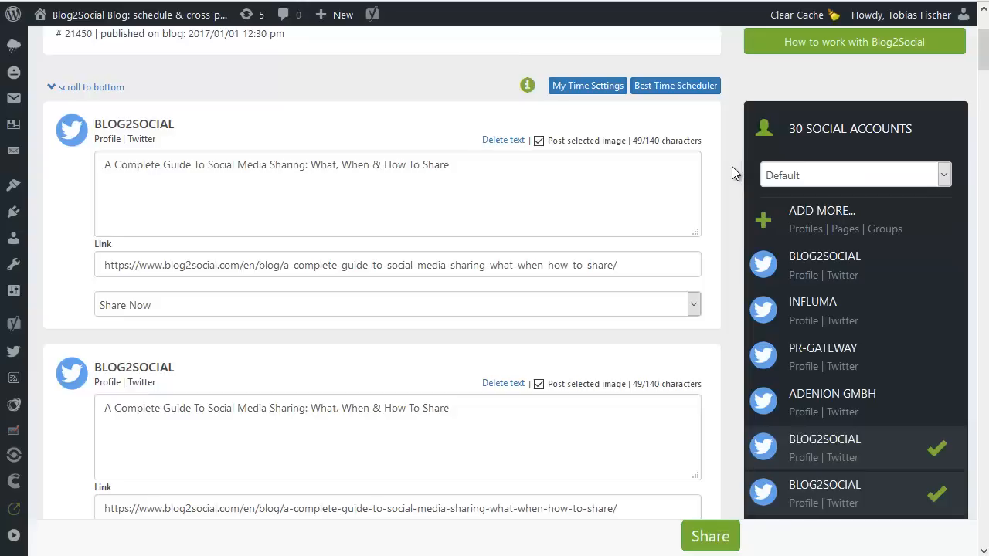
Select the first BLOG2SOCIAL Twitter profile as a third account to share to.
scroll(down, 3)
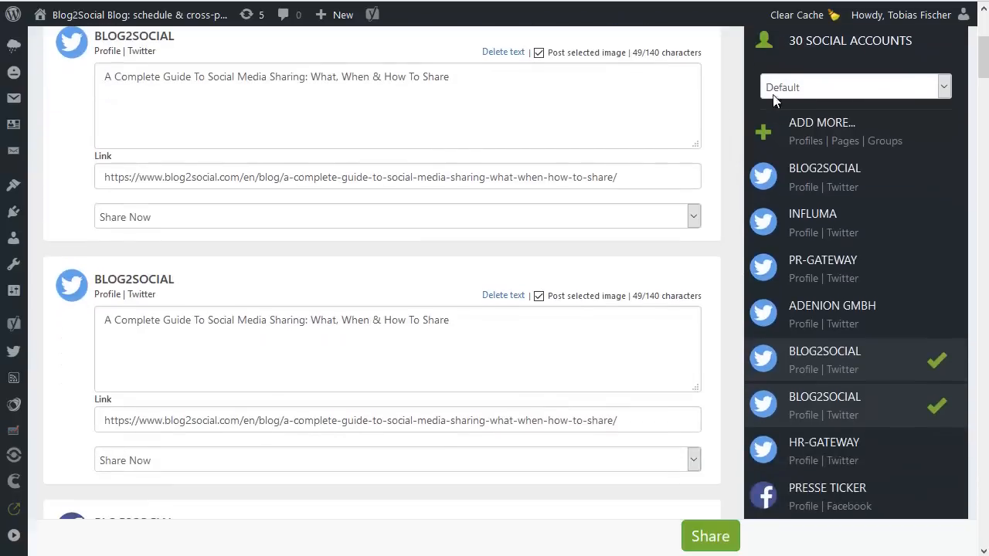
scroll(down, 3)
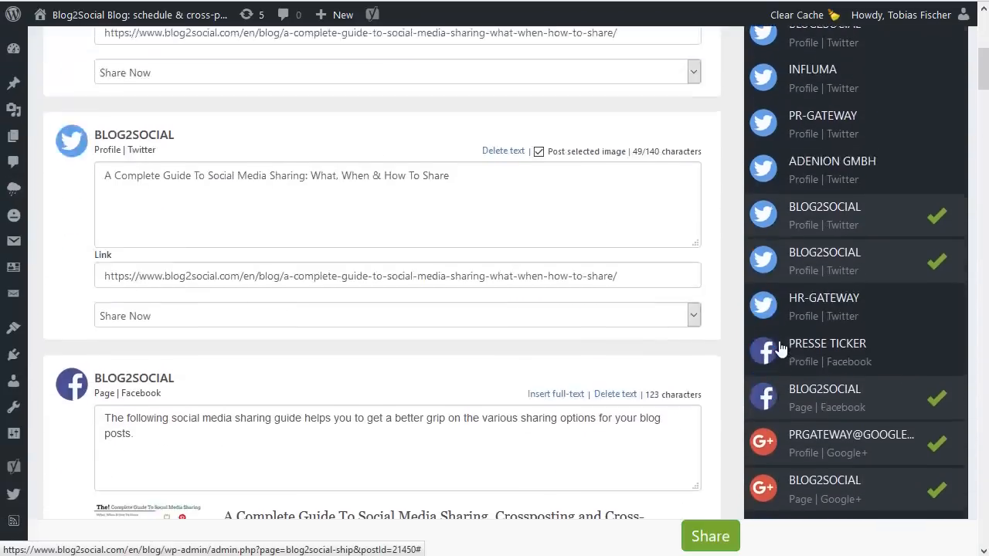
scroll(up, 3)
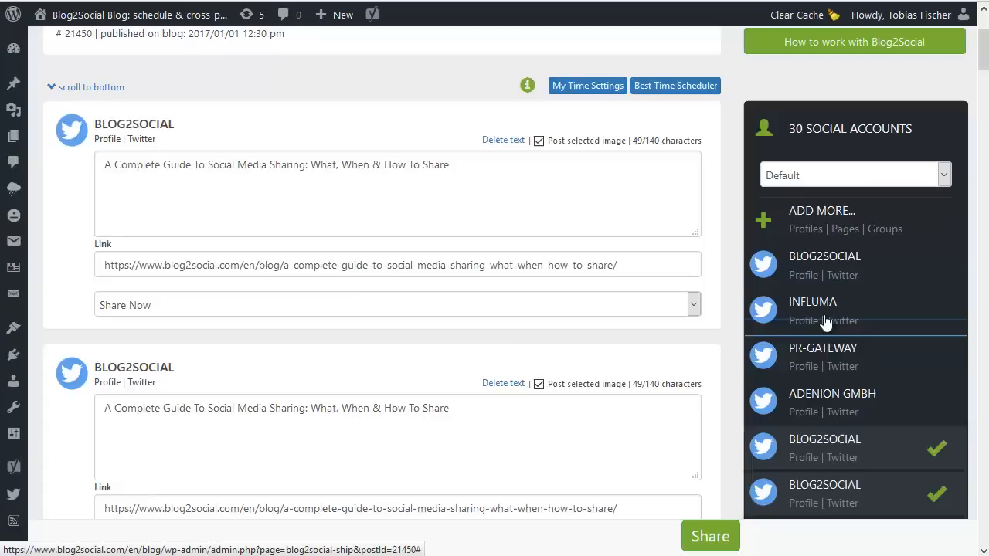
scroll(down, 3)
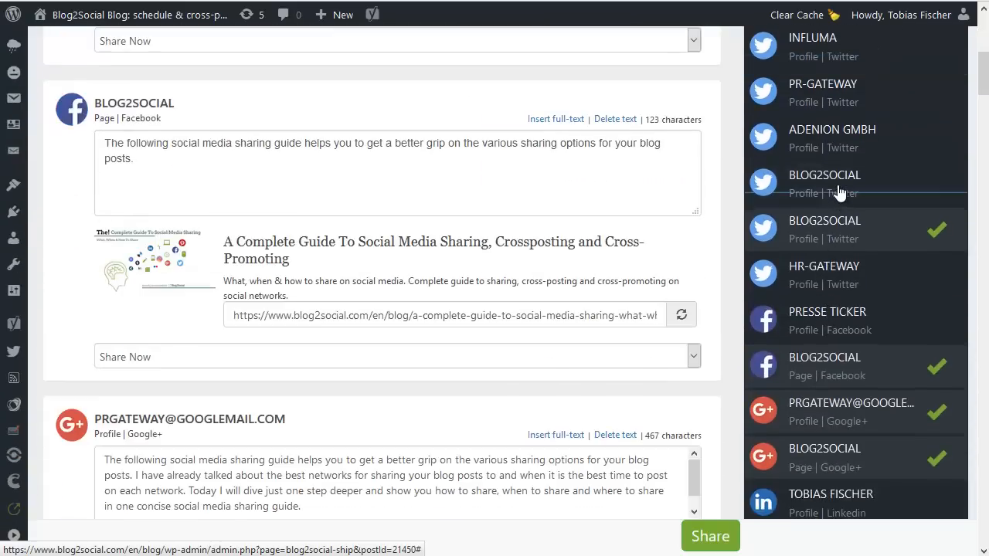
click(850, 183)
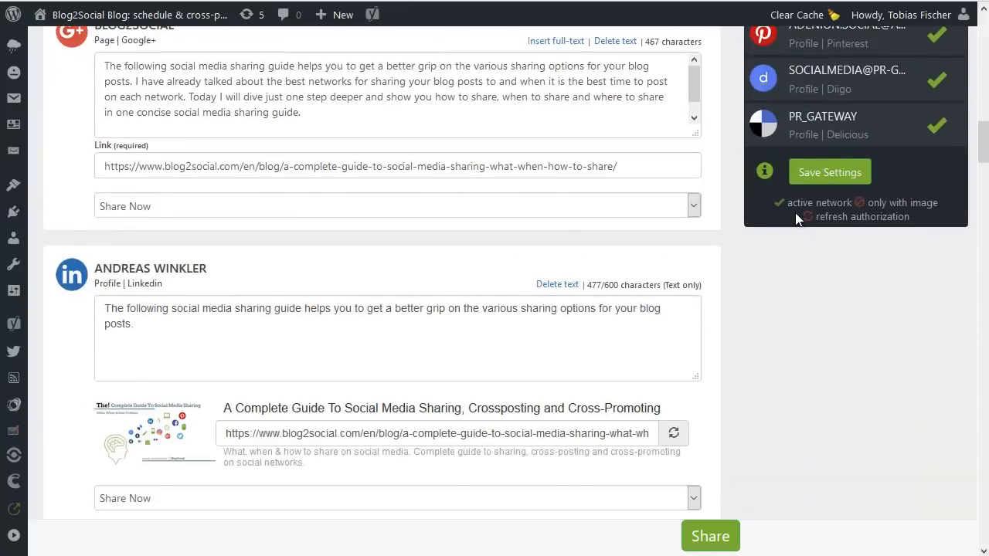
scroll(up, 3)
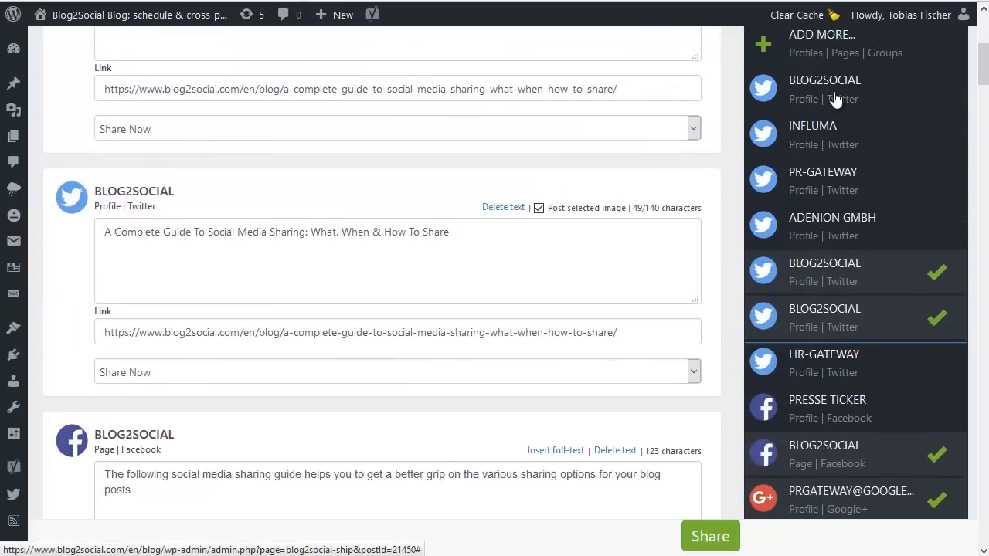
click(824, 88)
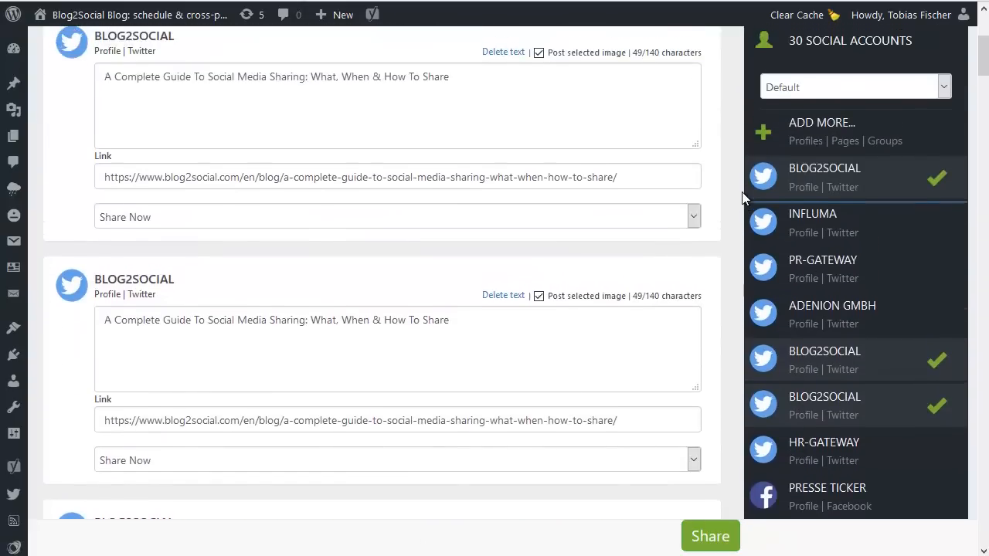
scroll(up, 3)
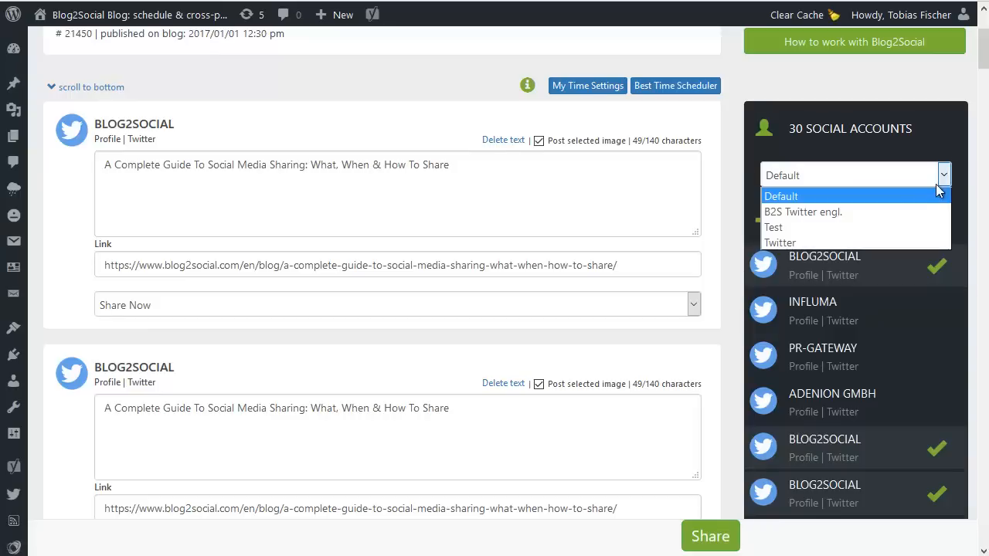
mouse_move(783, 216)
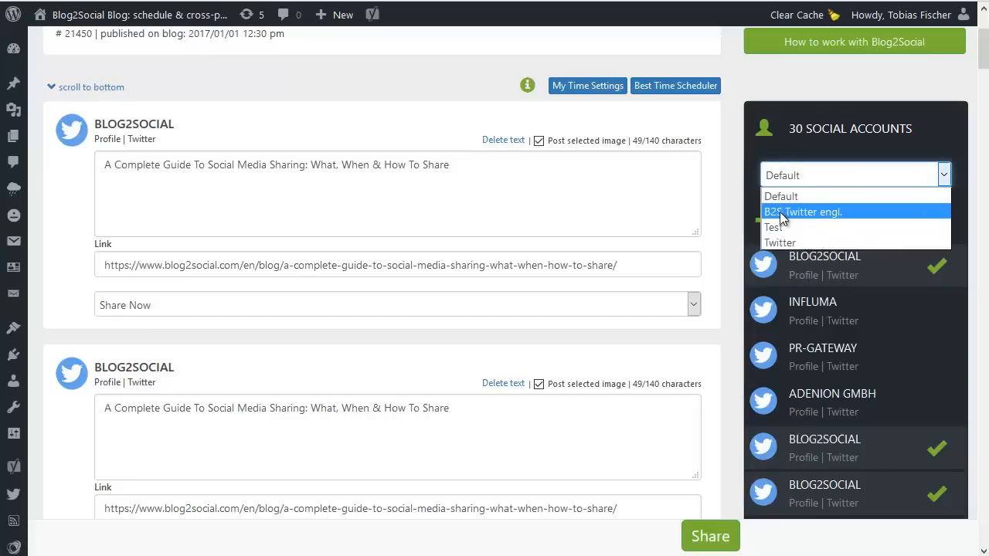
mouse_move(780, 195)
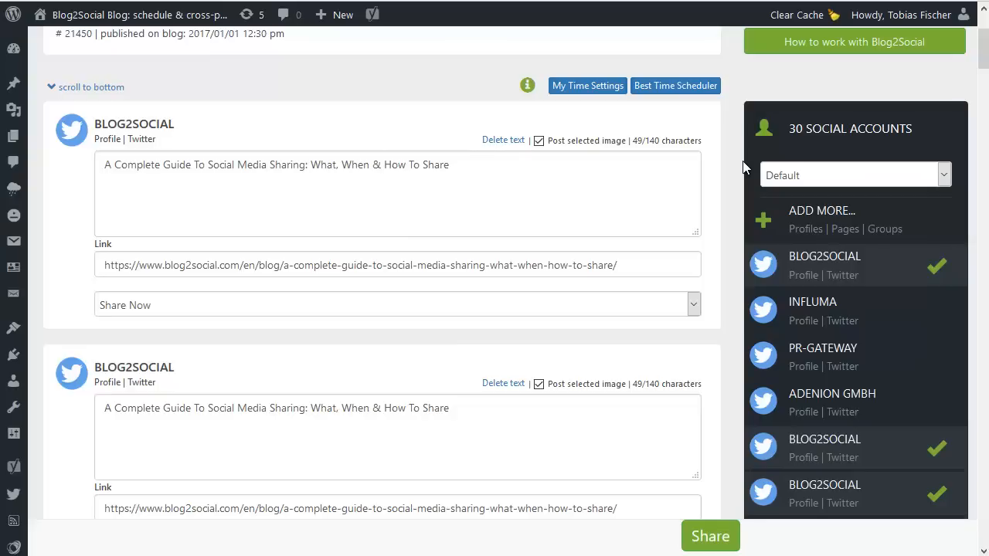
mouse_move(833, 304)
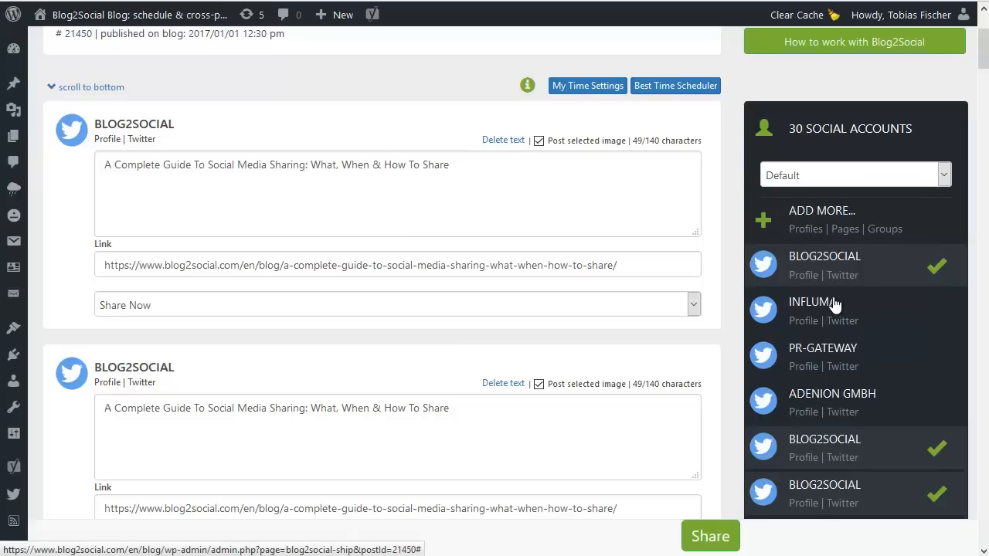
scroll(down, 3)
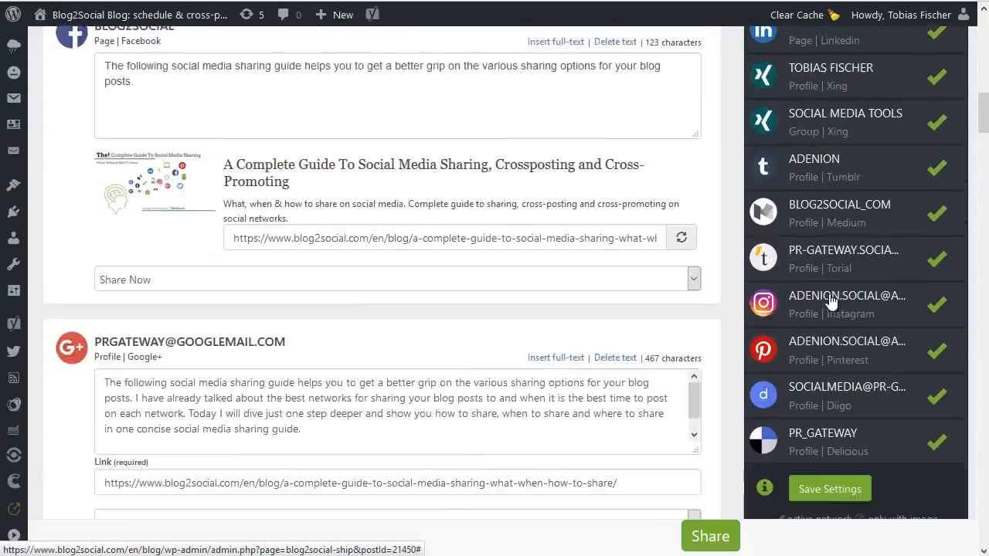
scroll(up, 3)
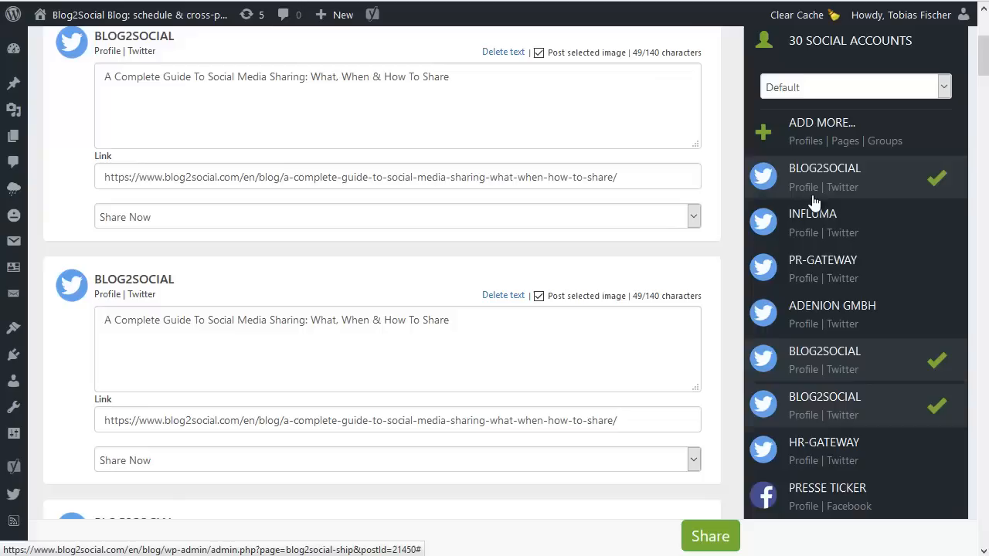
scroll(up, 3)
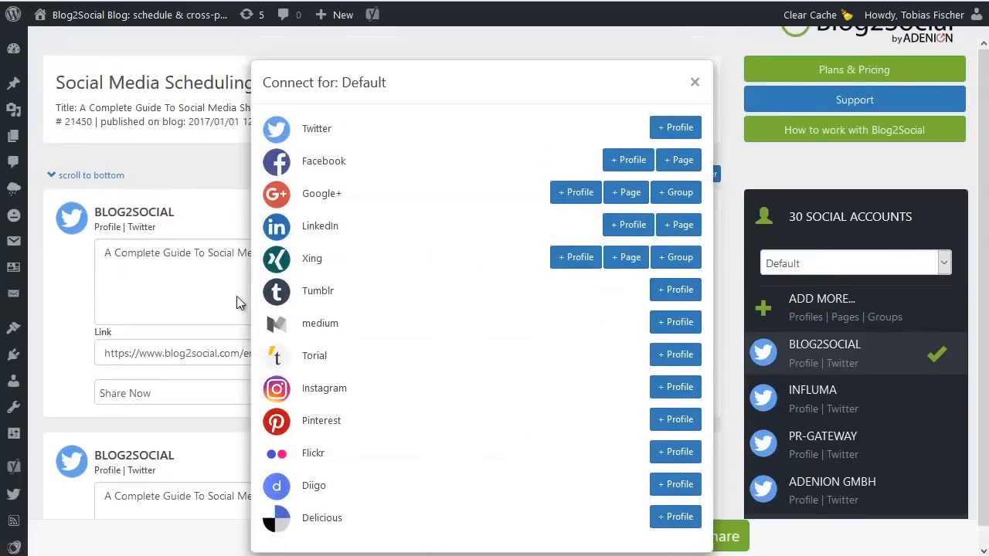
mouse_move(455, 91)
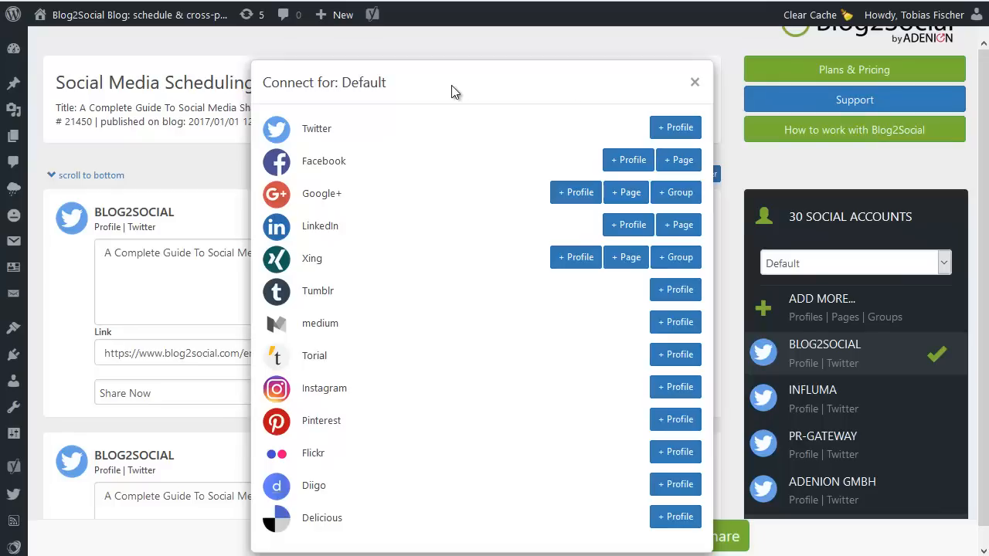
mouse_move(483, 136)
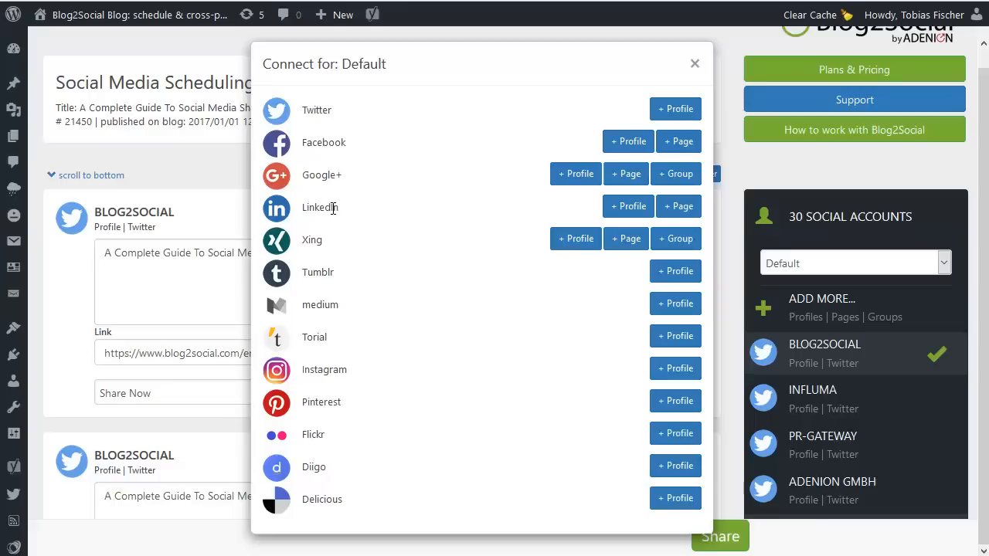
mouse_move(330, 110)
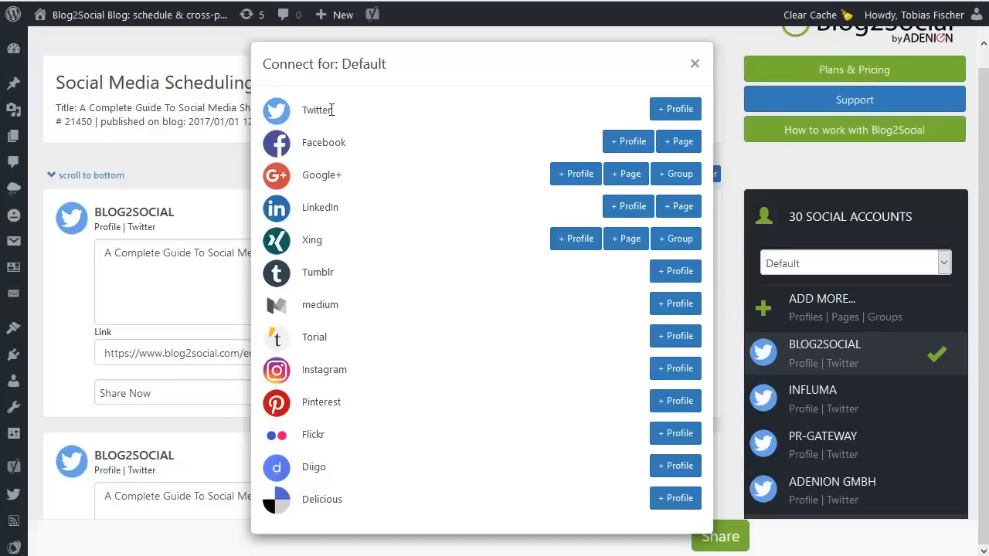
mouse_move(387, 126)
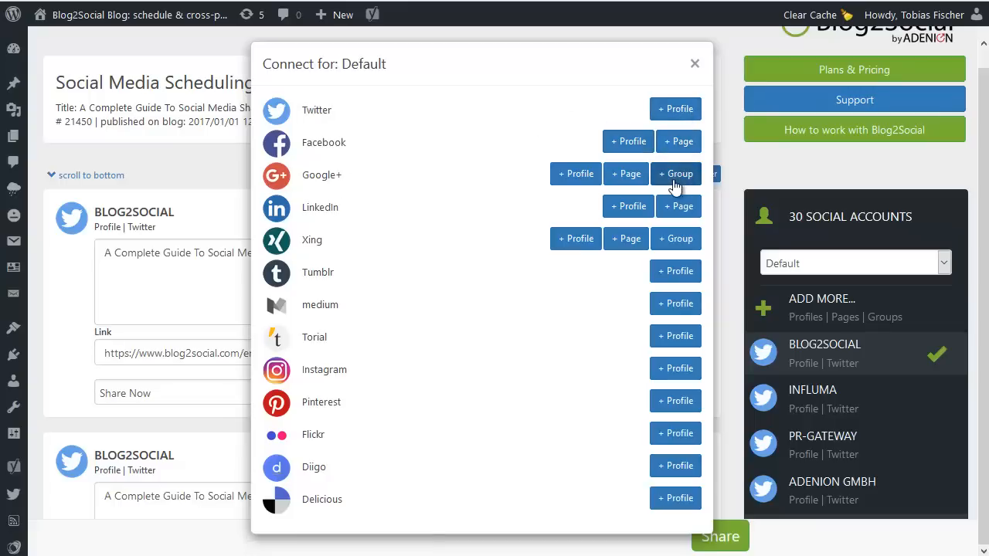
mouse_move(566, 193)
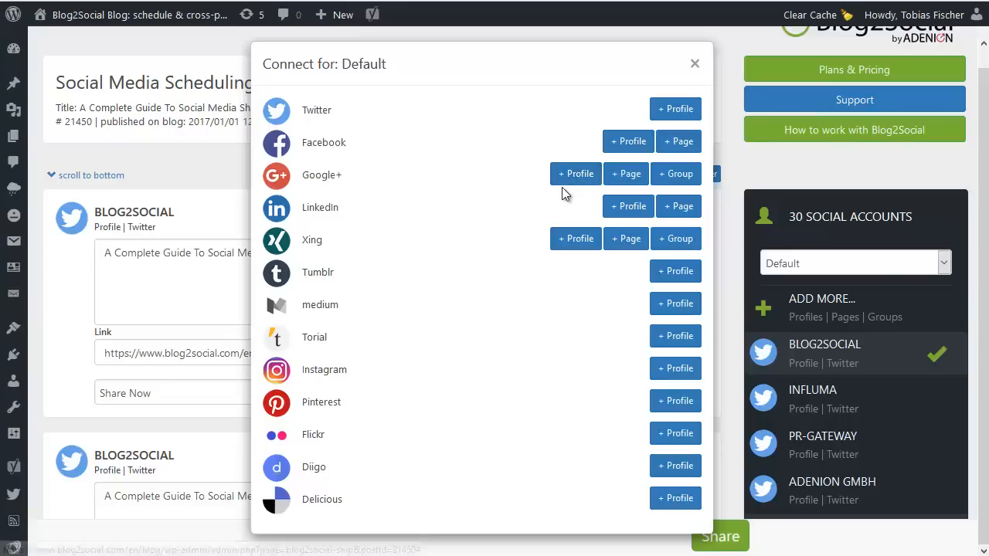
mouse_move(553, 253)
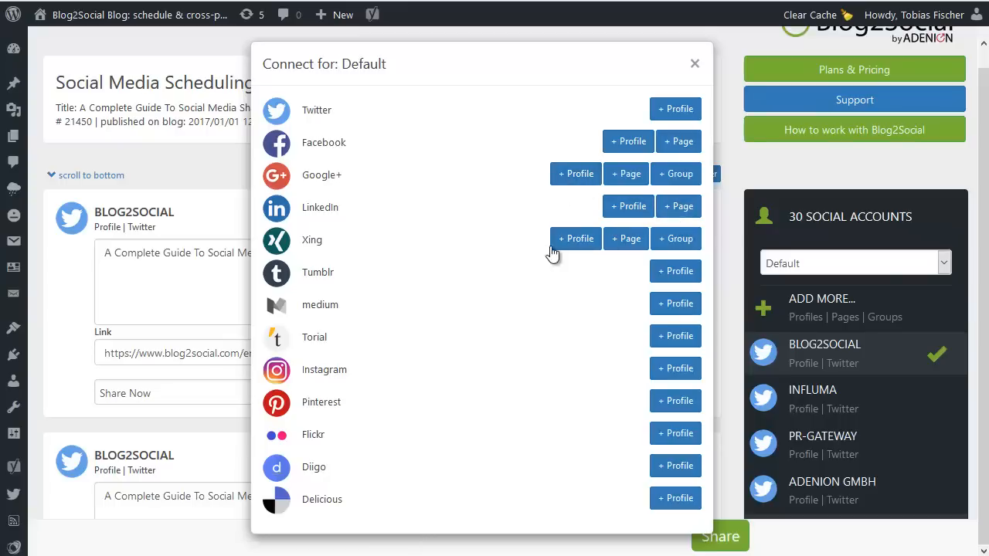
mouse_move(625, 238)
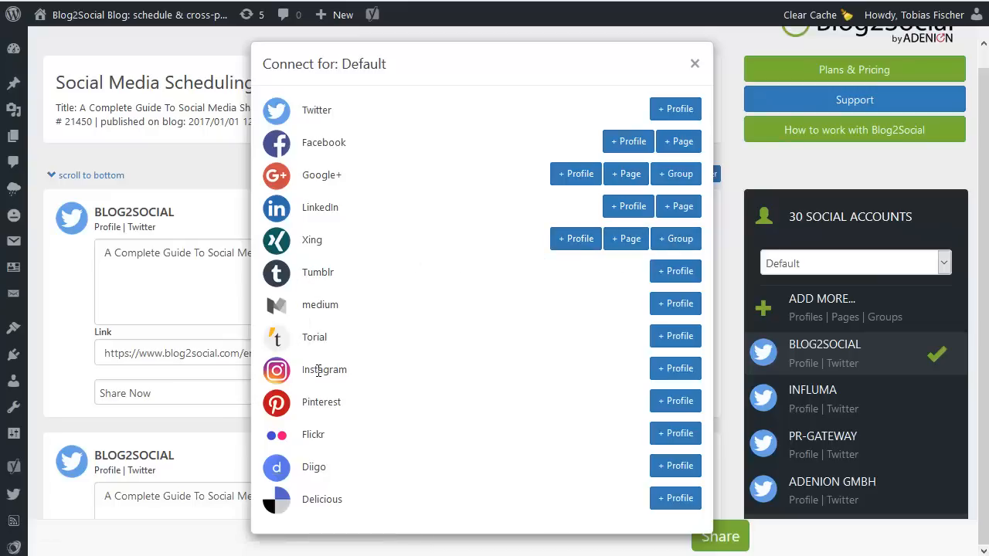
mouse_move(300, 522)
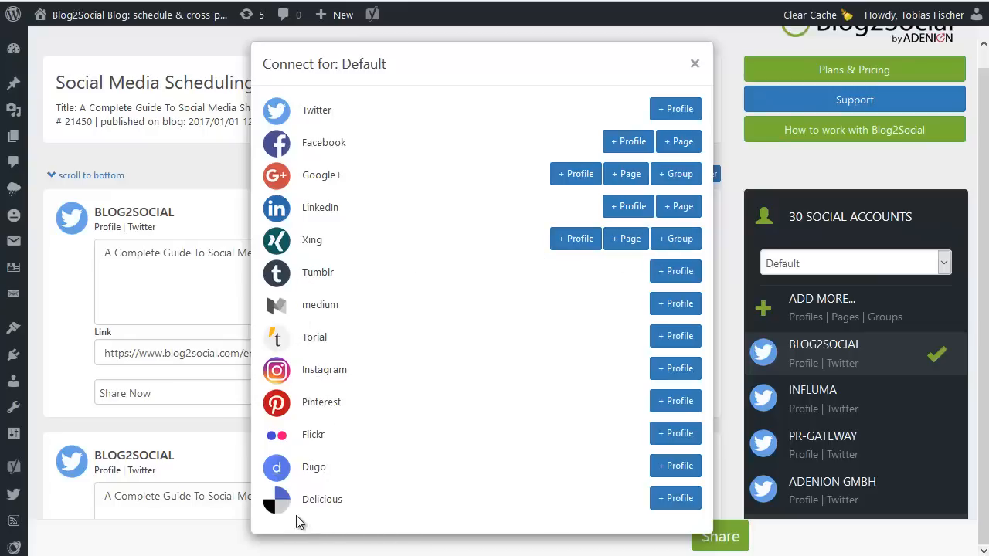
mouse_move(516, 375)
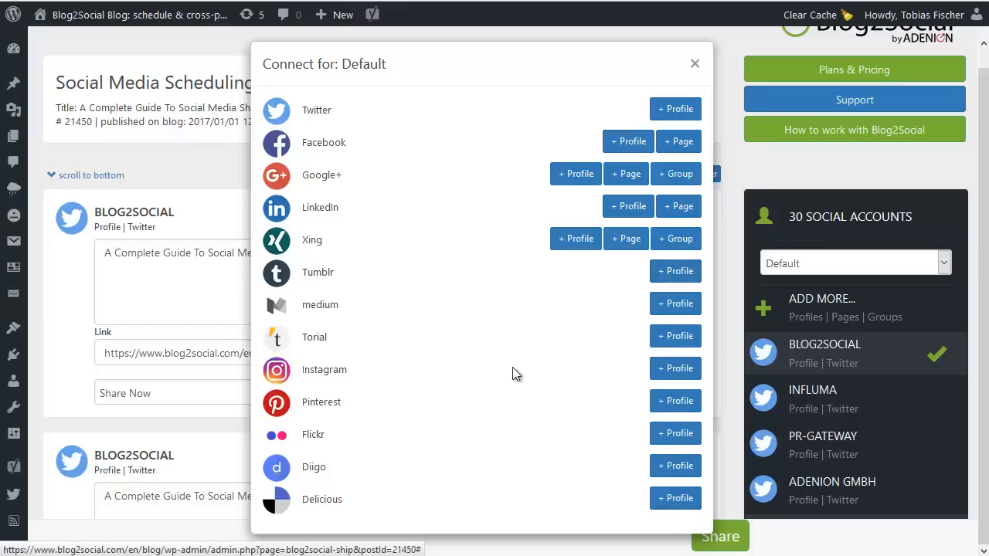
mouse_move(472, 255)
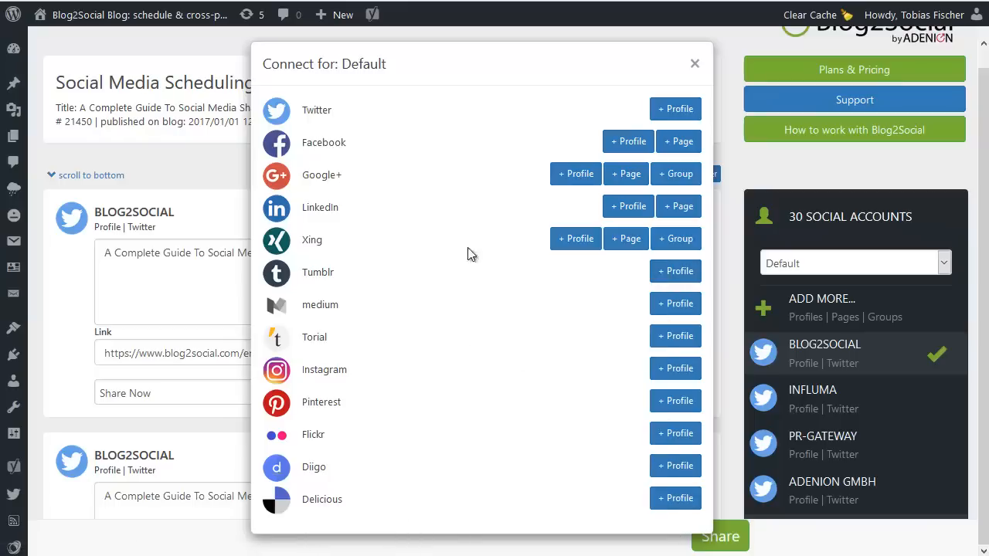
mouse_move(694, 63)
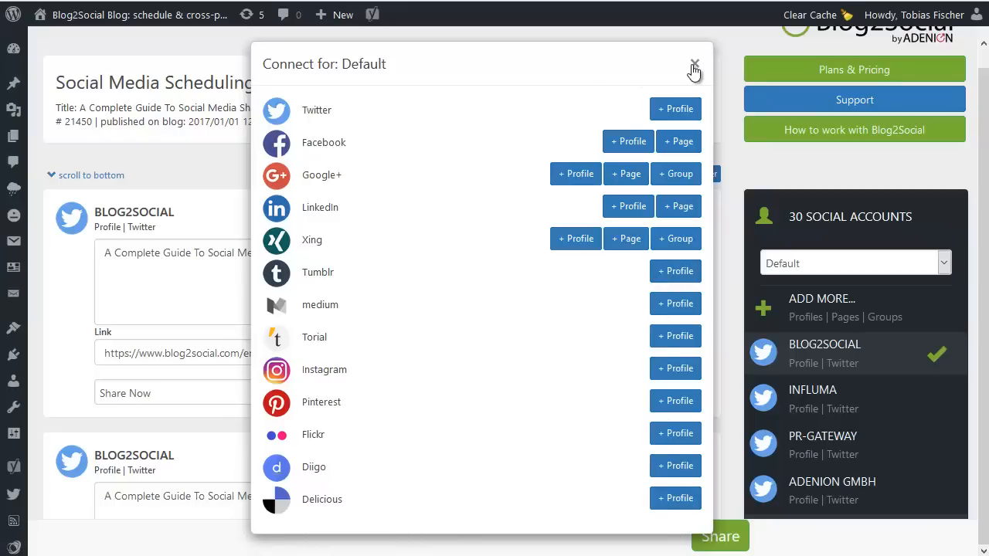
Close the 'Connect for: Default' dialog without connecting any network.
click(693, 64)
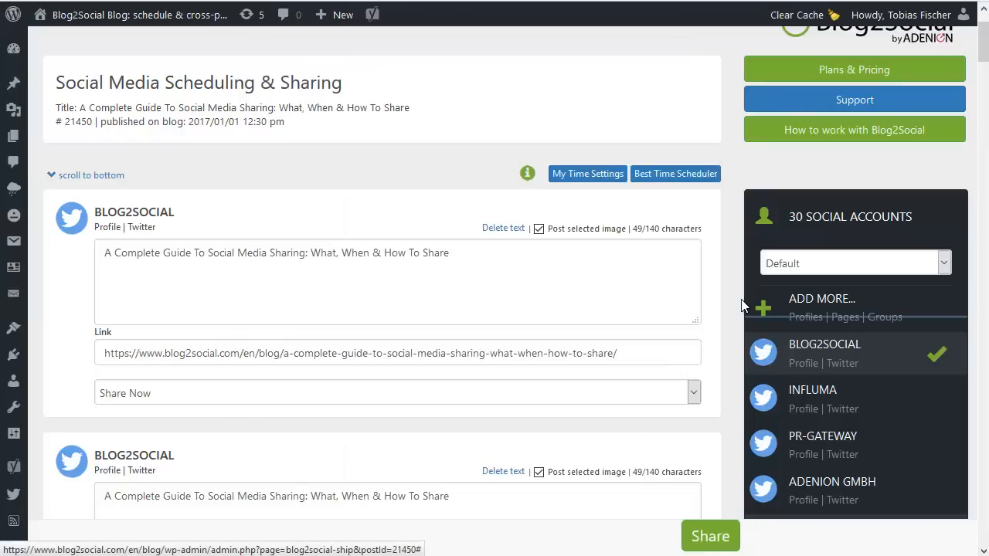
scroll(down, 3)
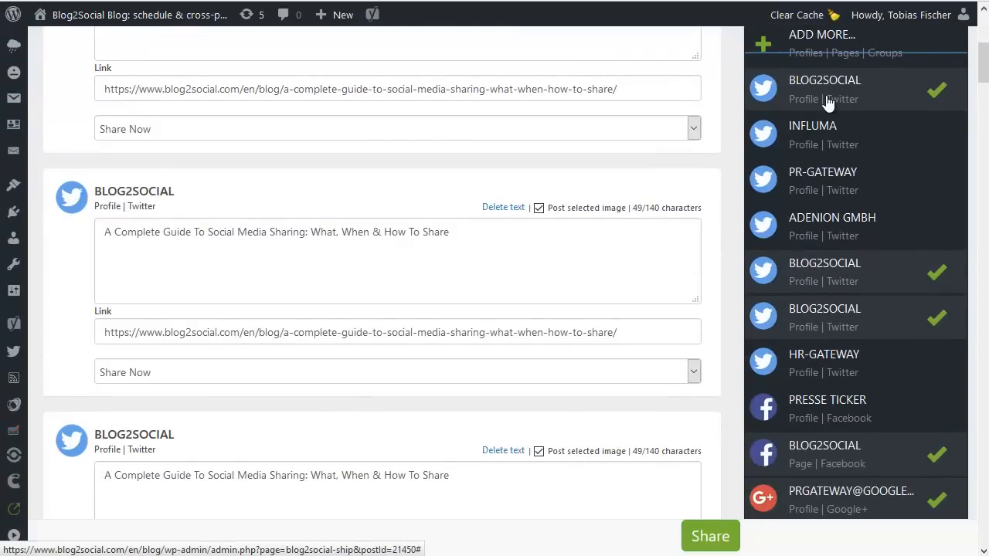
mouse_move(738, 315)
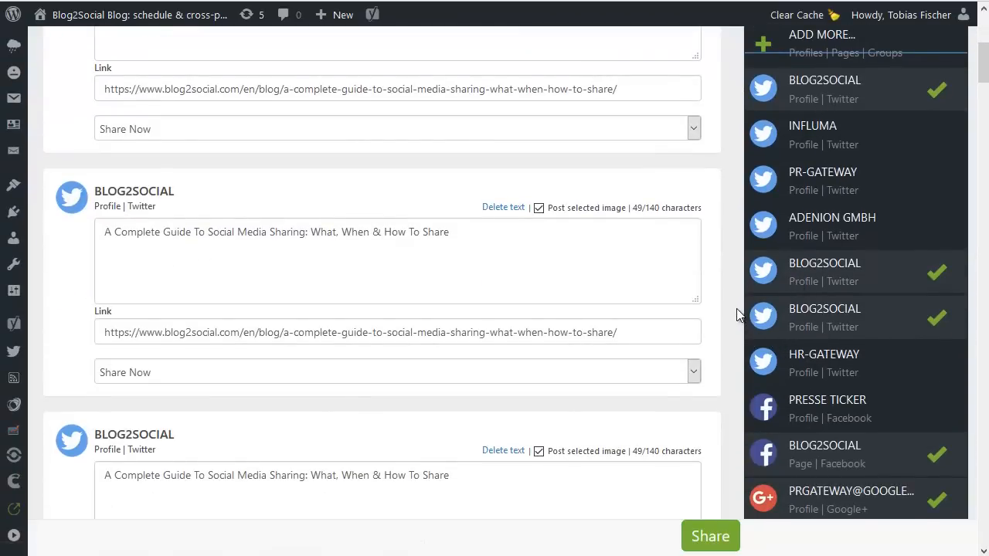
scroll(up, 3)
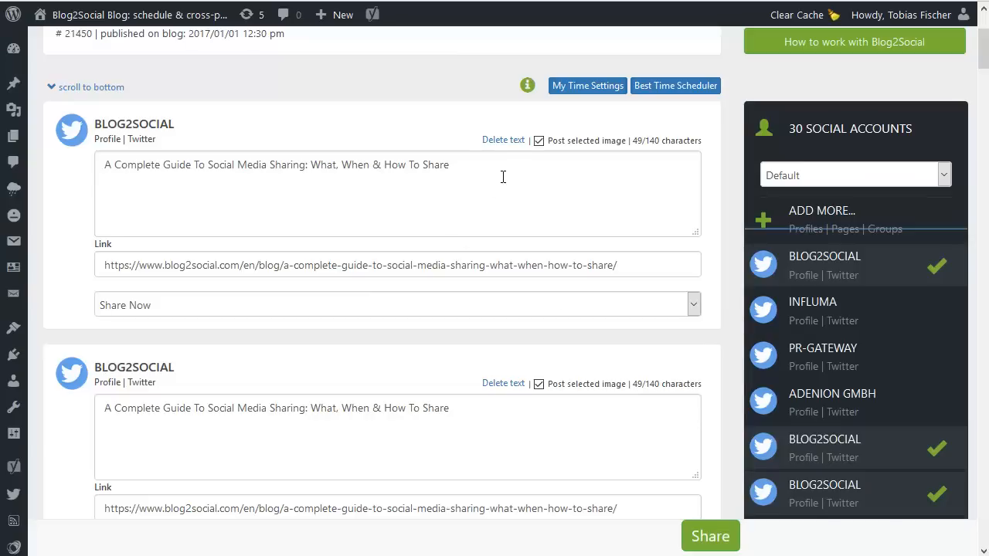
Replace the end of the first Twitter message so it reads 'A Complete Guide To #SocialMedia Sharing'.
drag(235, 165, 448, 164)
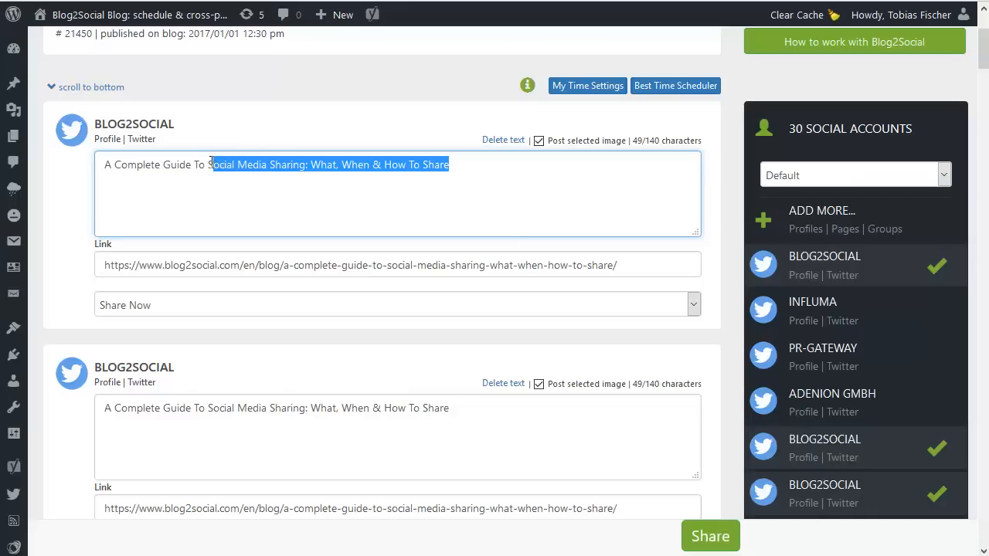
text(Soci)
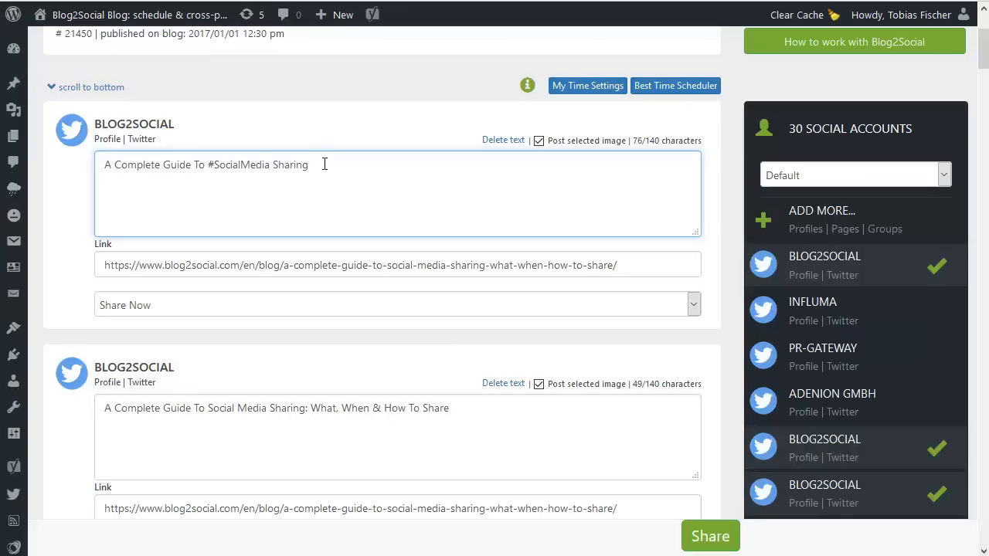
scroll(down, 3)
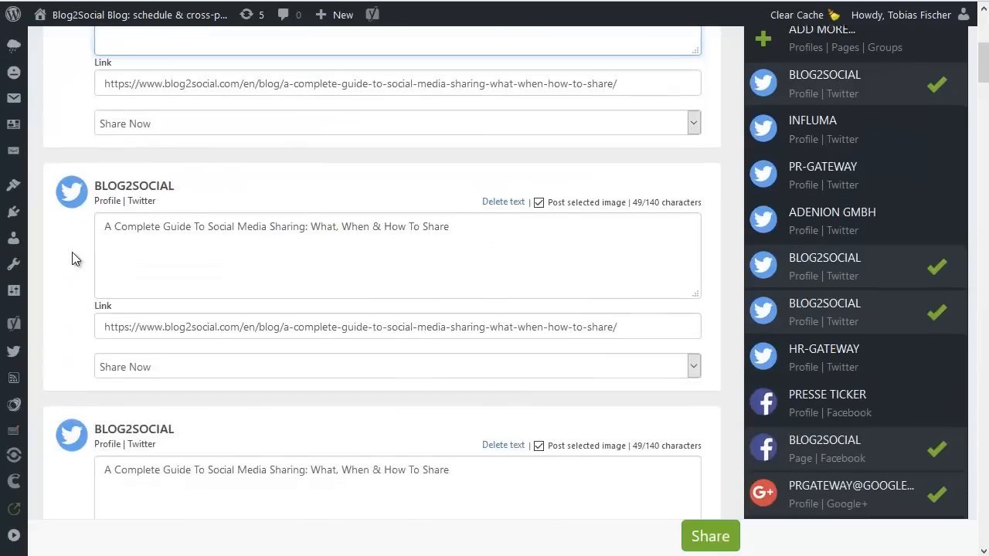
Insert full-text into the Facebook page post, review LinkedIn and Tumblr posts, return to the first Twitter message.
scroll(down, 3)
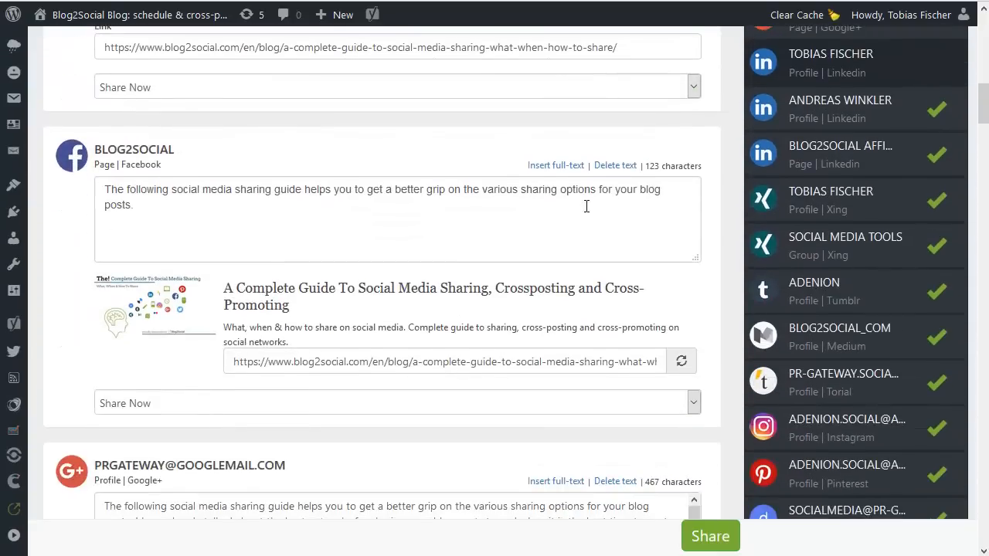
click(556, 165)
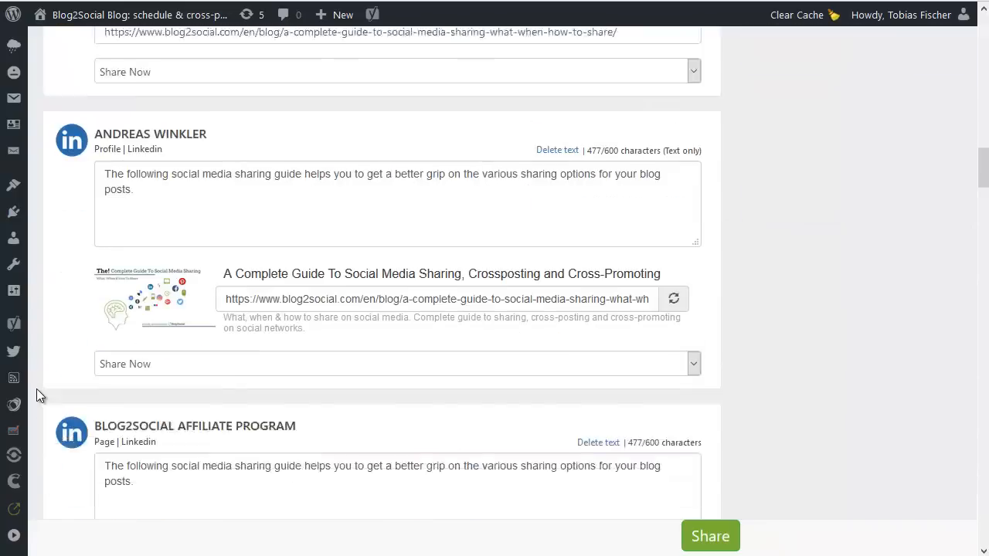
scroll(down, 3)
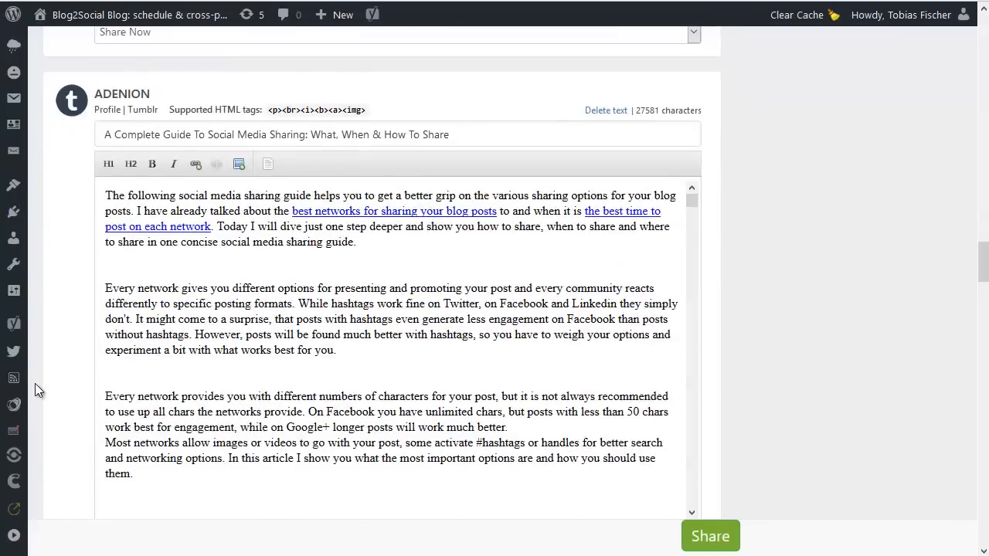
scroll(down, 3)
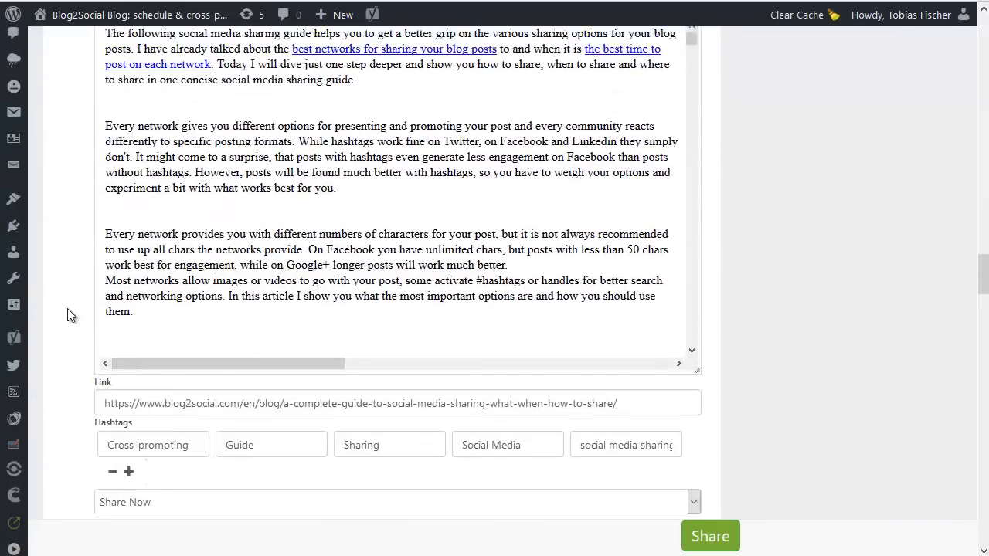
scroll(down, 3)
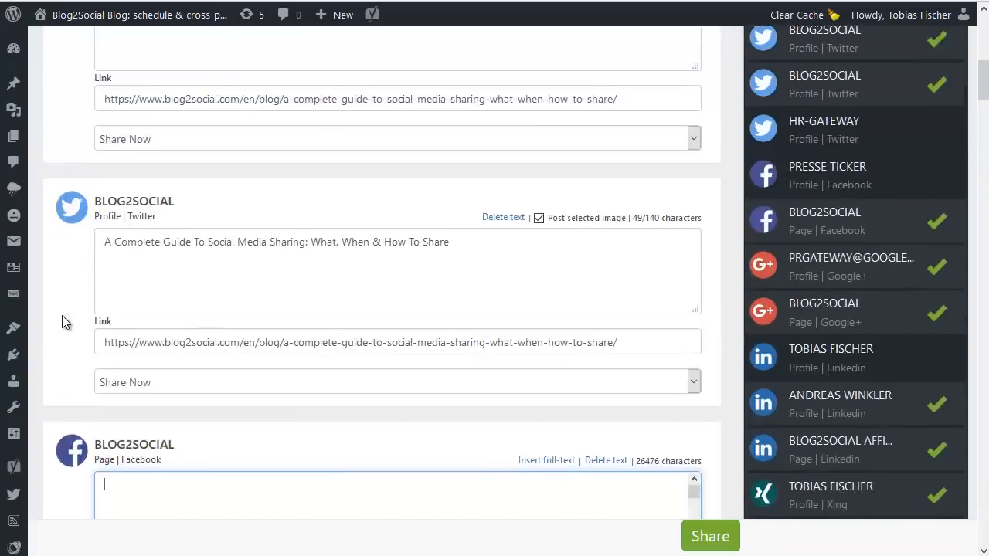
scroll(up, 3)
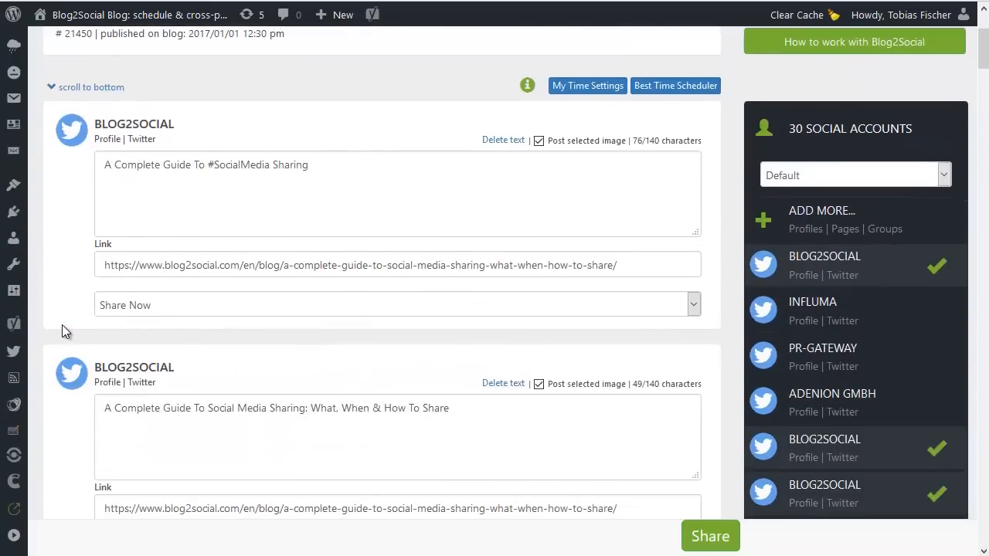
click(346, 202)
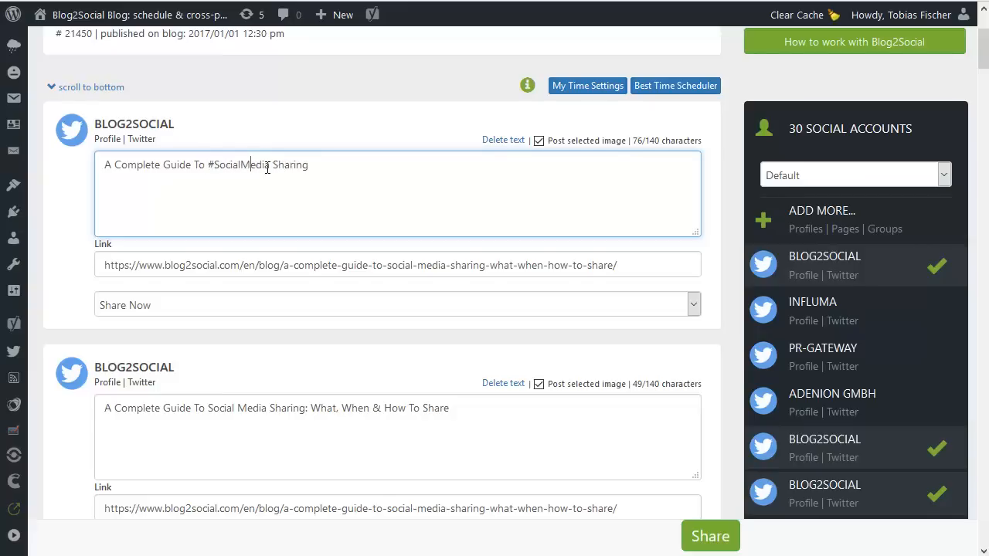
scroll(up, 3)
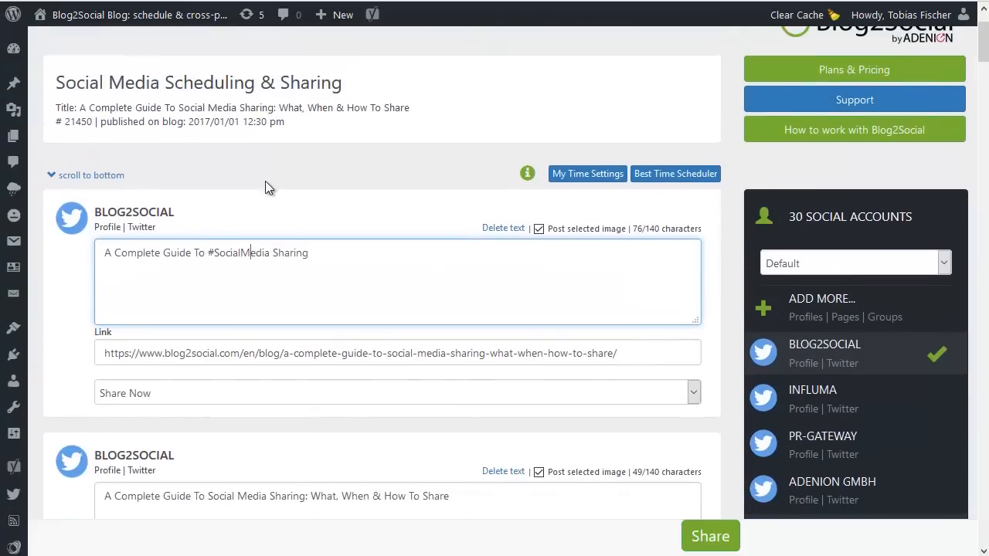
scroll(down, 3)
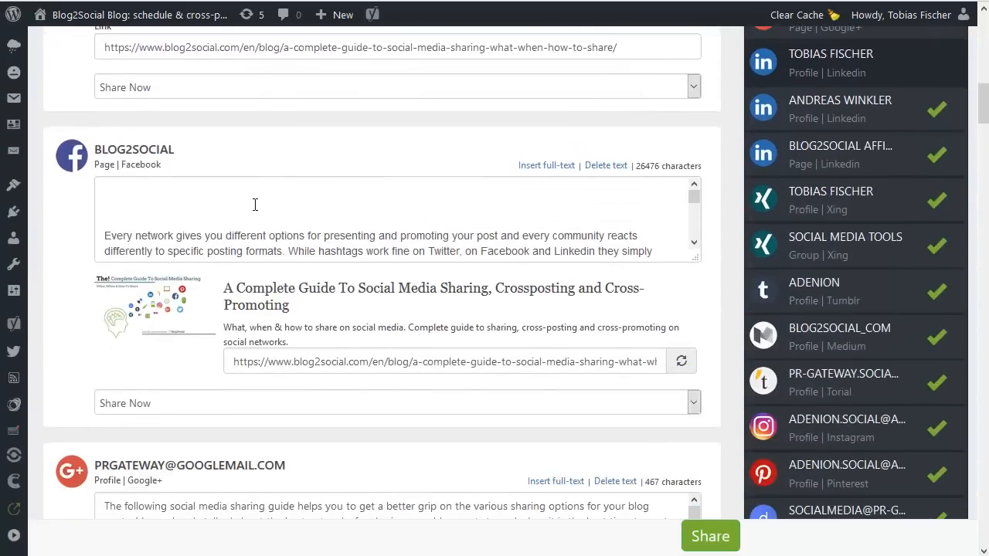
scroll(down, 3)
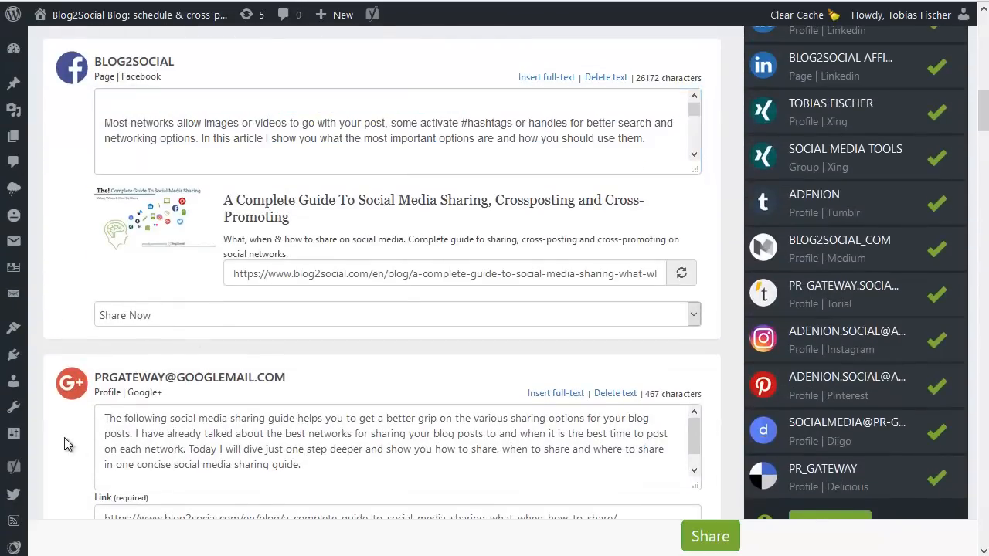
scroll(up, 3)
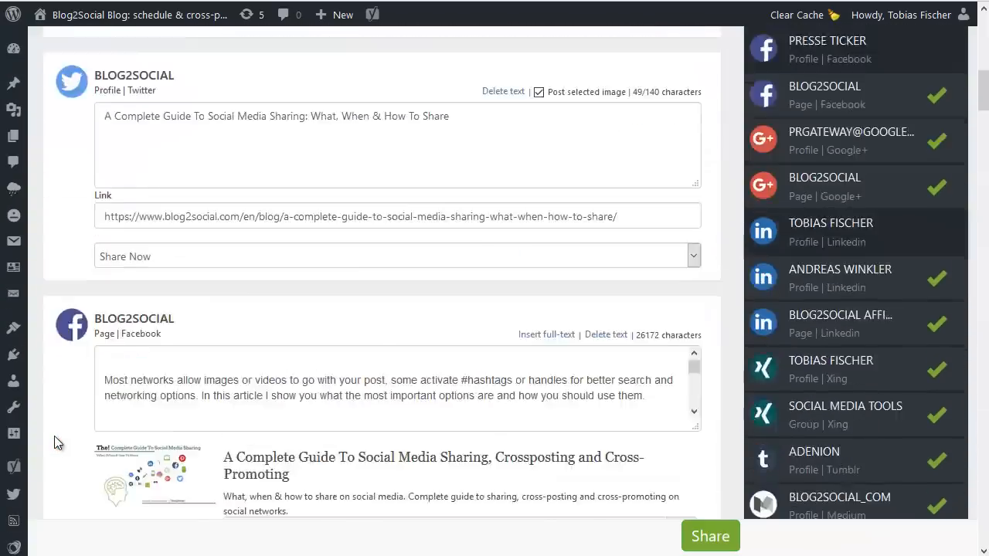
scroll(up, 3)
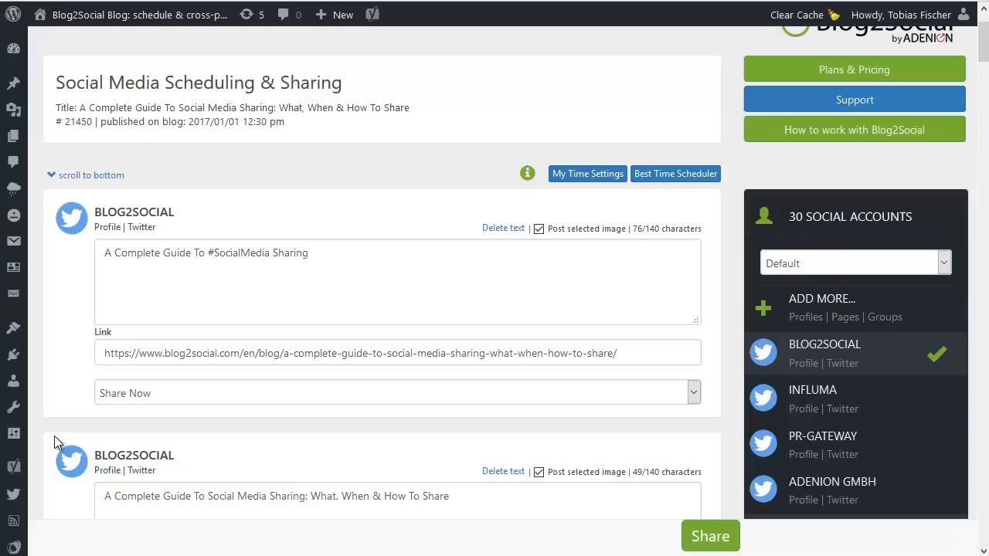
mouse_move(661, 533)
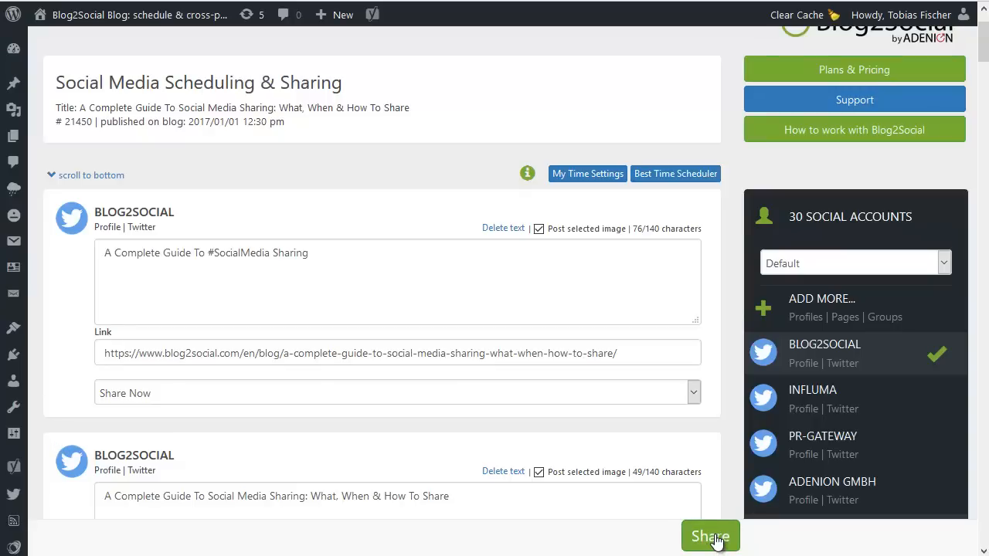
mouse_move(614, 405)
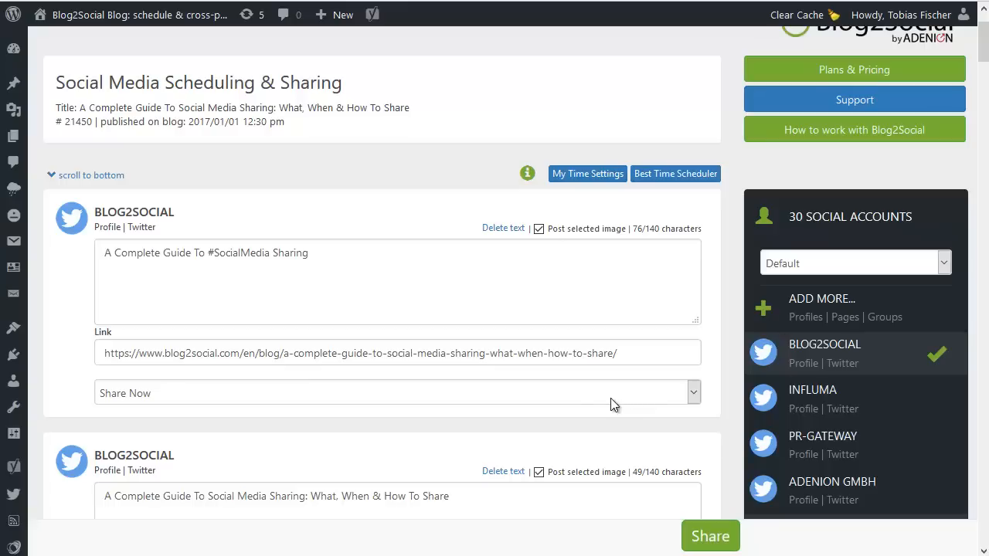
mouse_move(83, 375)
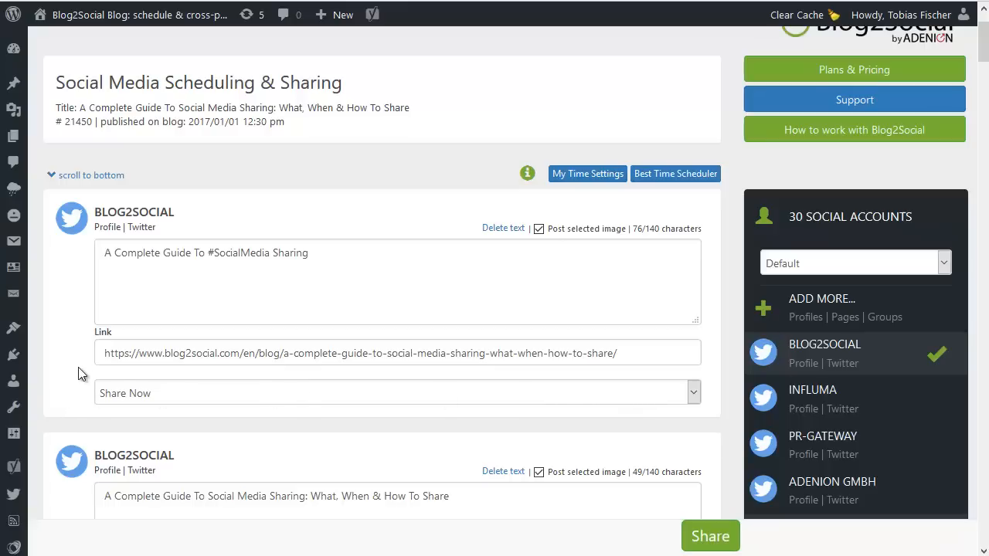
Try recurring scheduling, then set the first Twitter post to Schedule post once (2017-01-23, 4:00 PM).
click(692, 392)
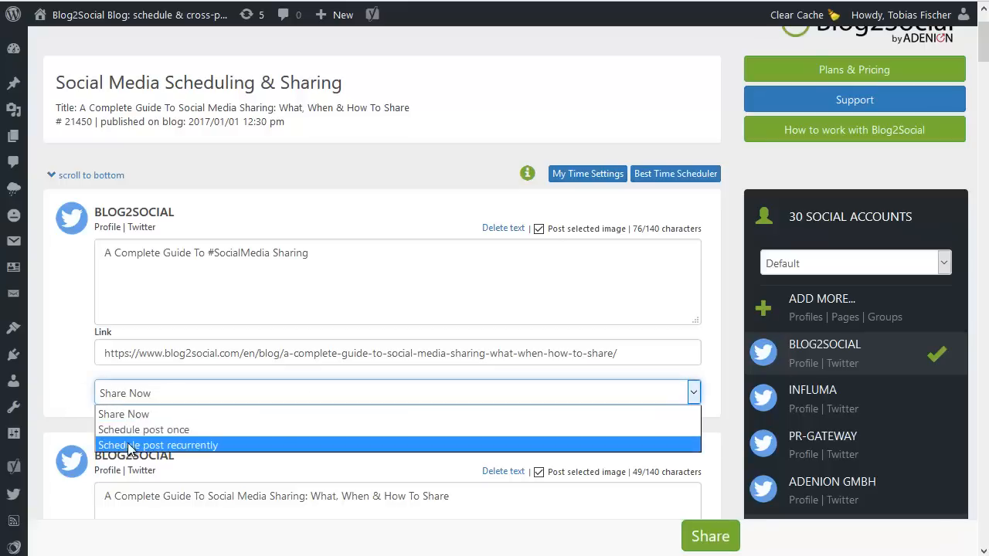
mouse_move(143, 430)
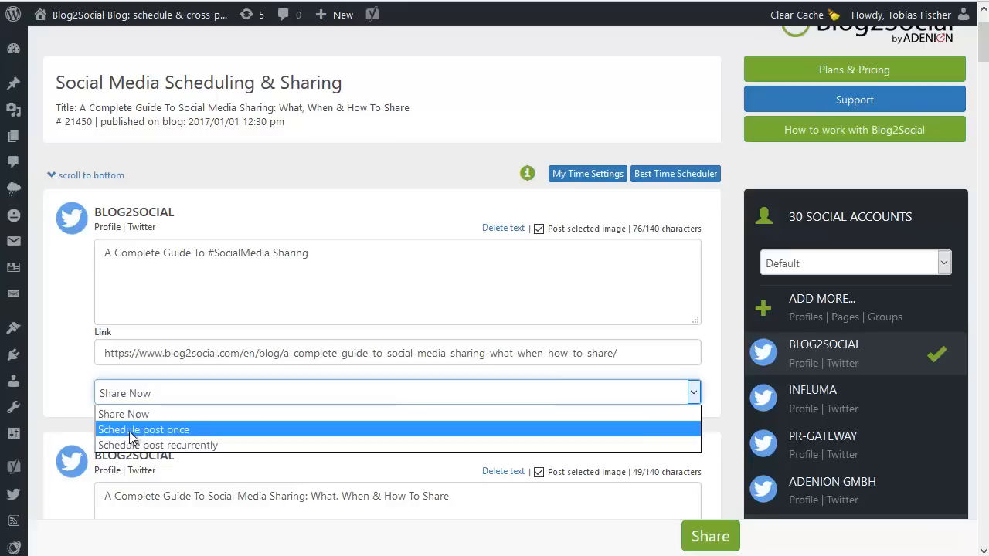
click(157, 445)
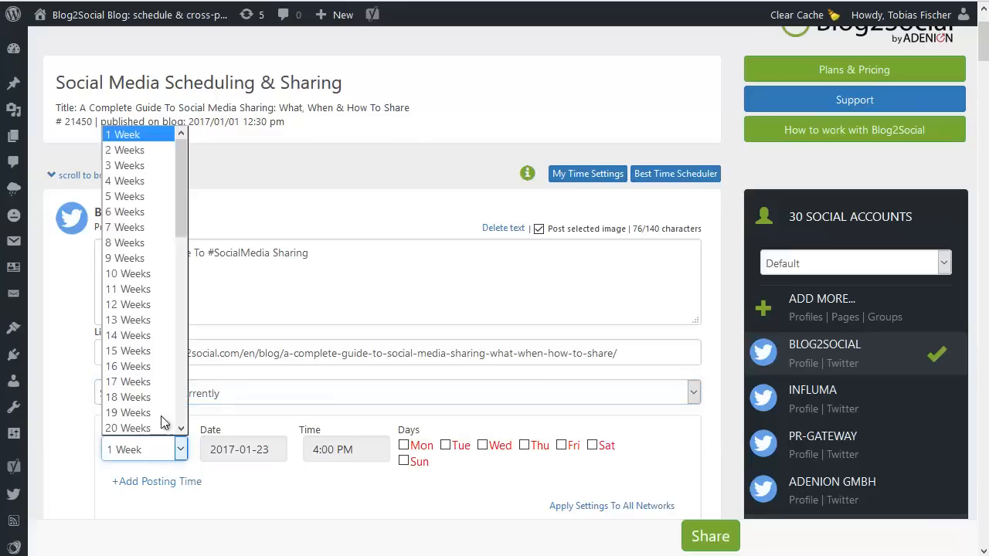
click(137, 134)
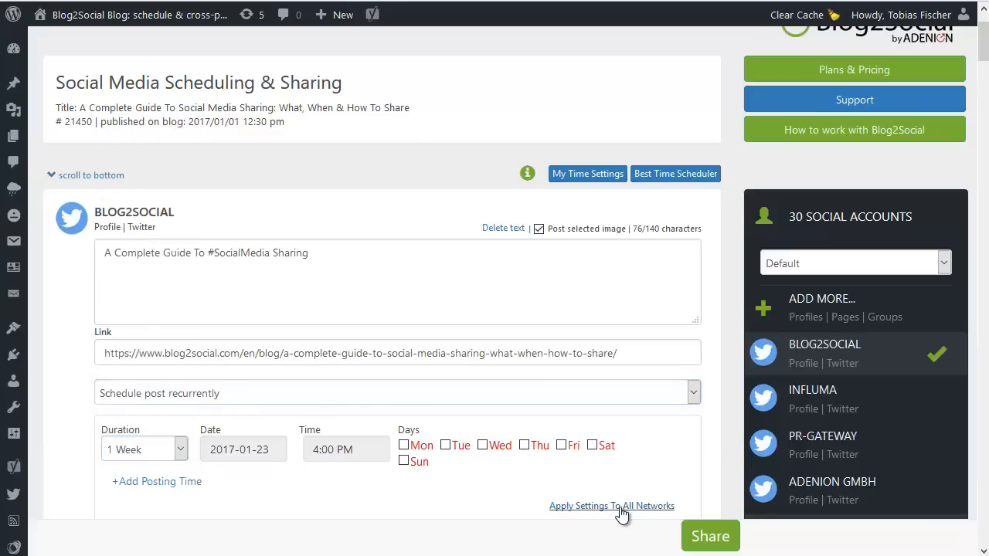
click(397, 392)
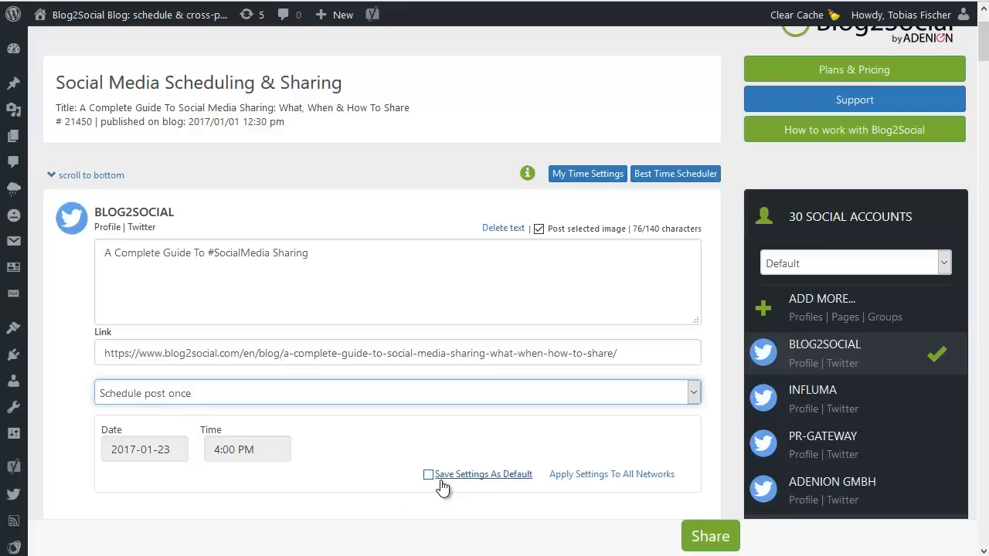
mouse_move(359, 392)
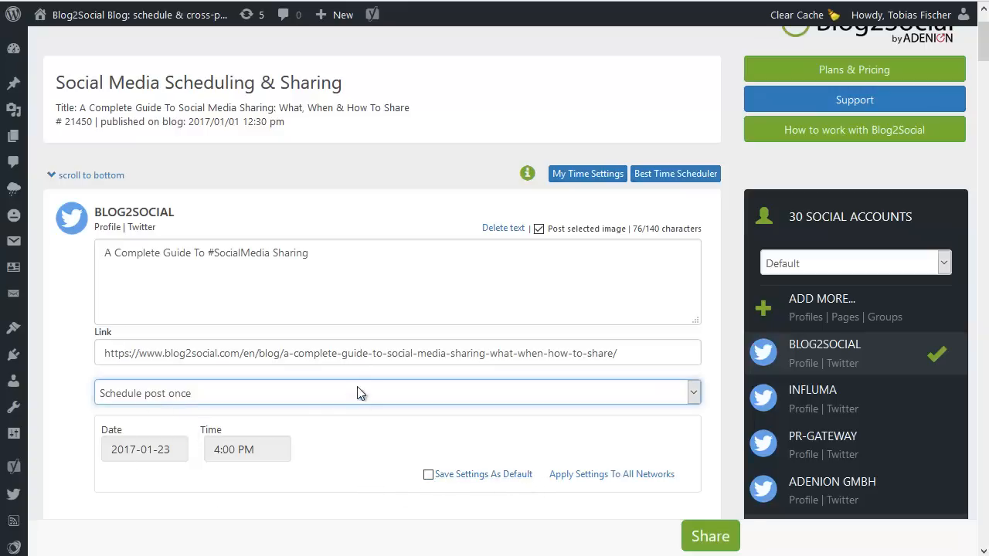
mouse_move(587, 173)
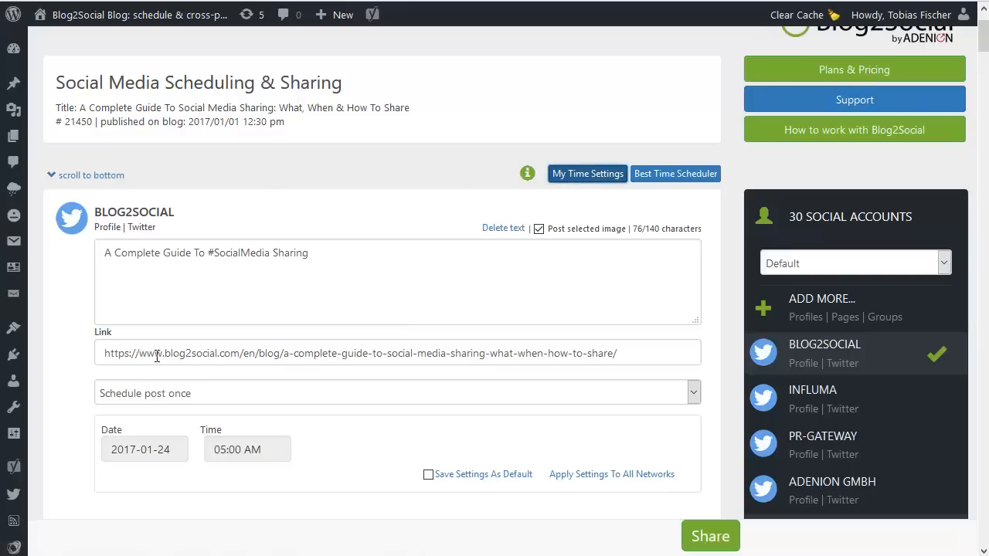
Set the first Twitter post back to Share Now with no scheduled date or time.
scroll(down, 3)
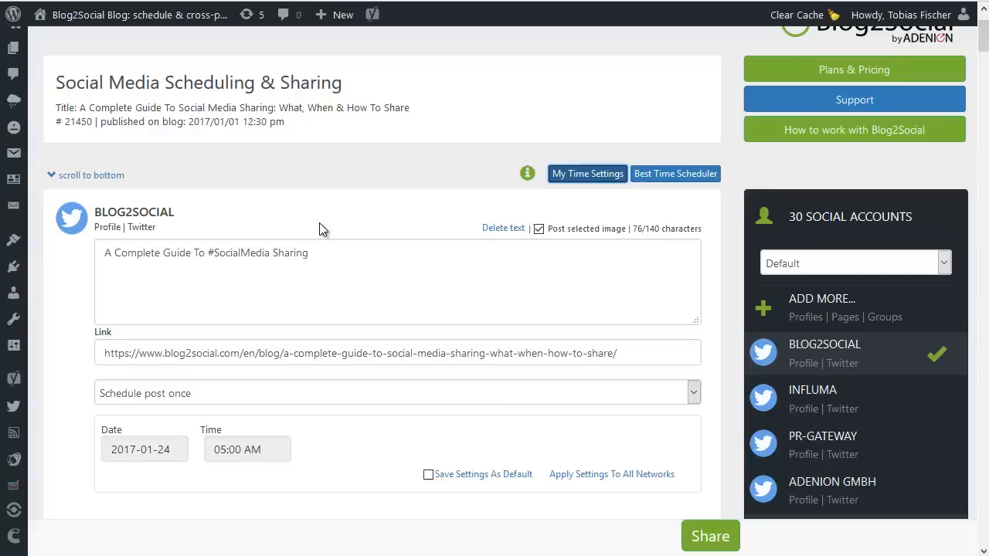
mouse_move(397, 200)
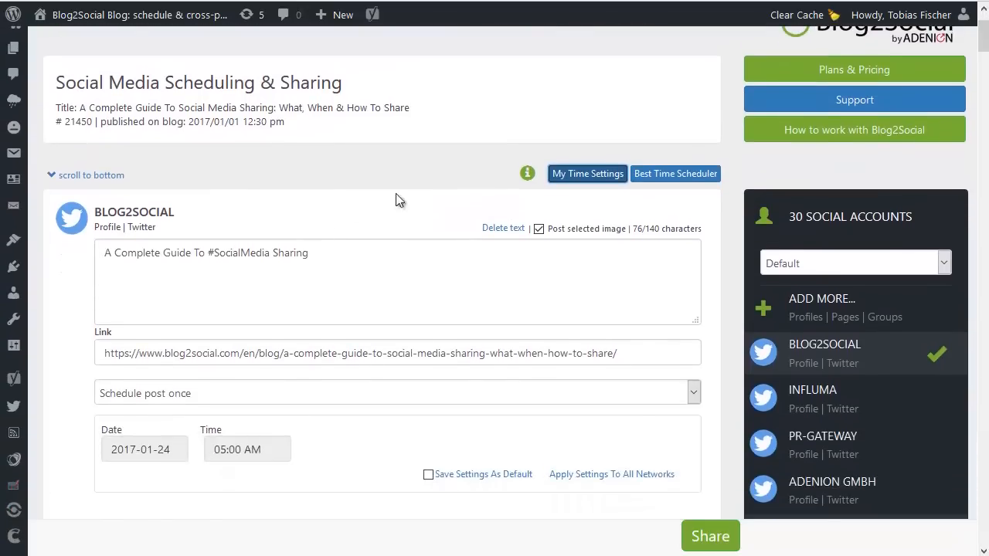
mouse_move(587, 173)
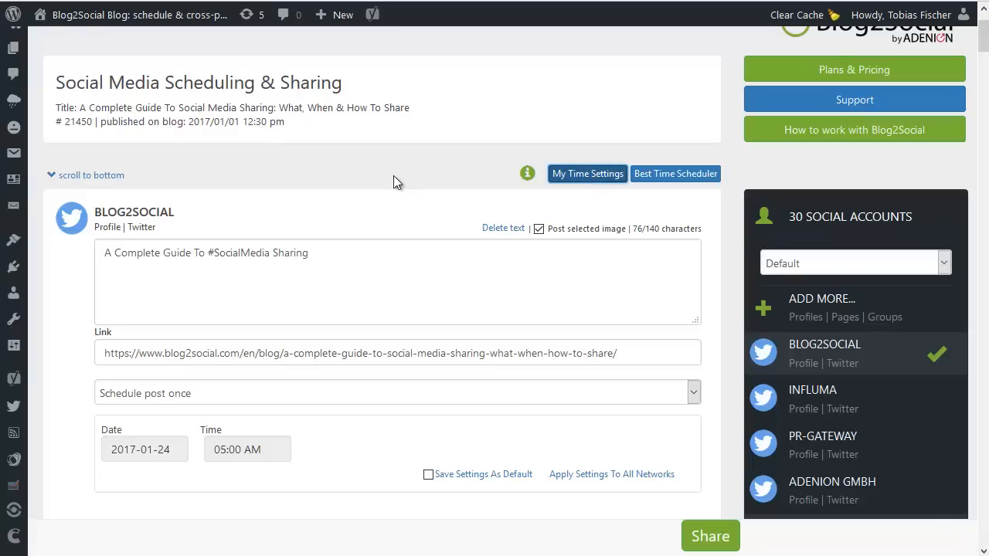
mouse_move(503, 227)
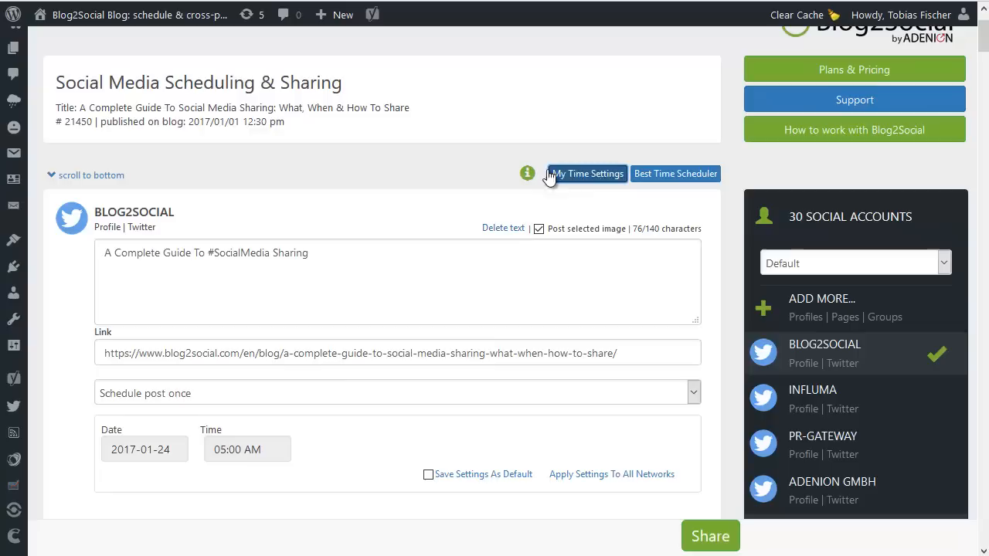
mouse_move(373, 178)
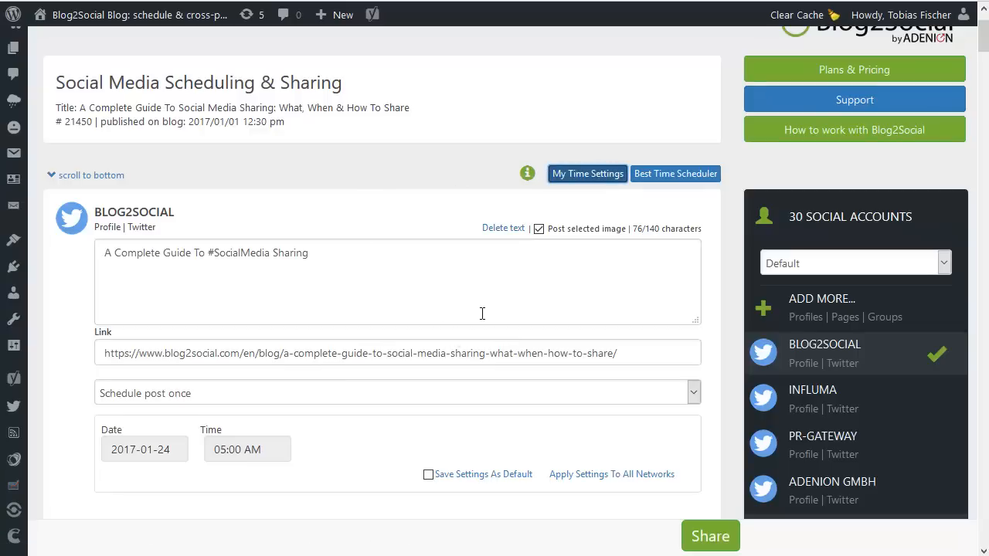
mouse_move(422, 226)
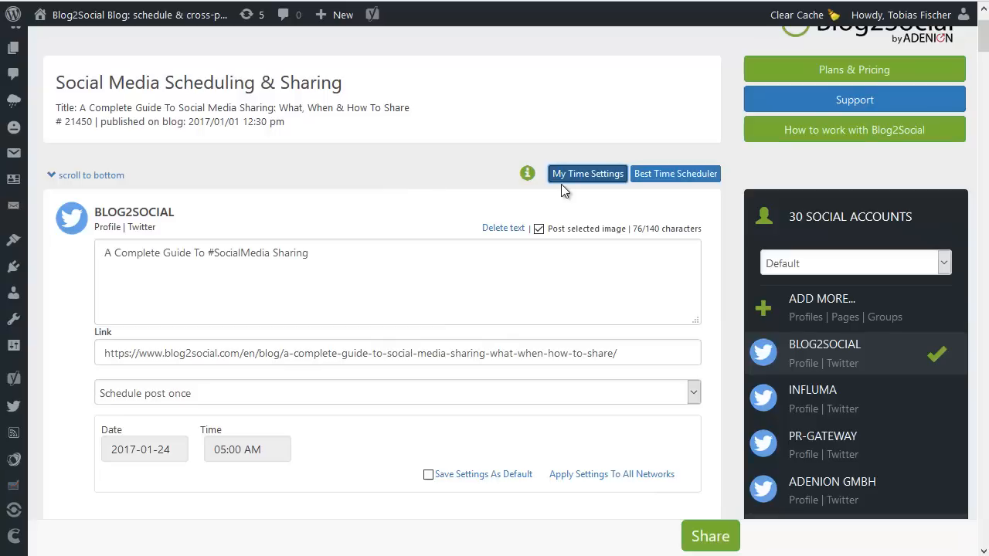
mouse_move(608, 197)
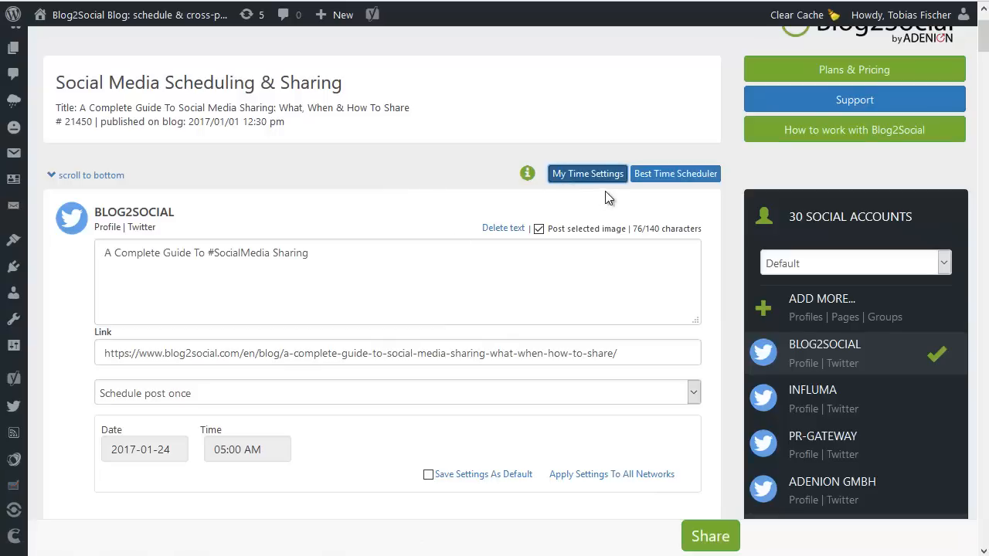
mouse_move(157, 472)
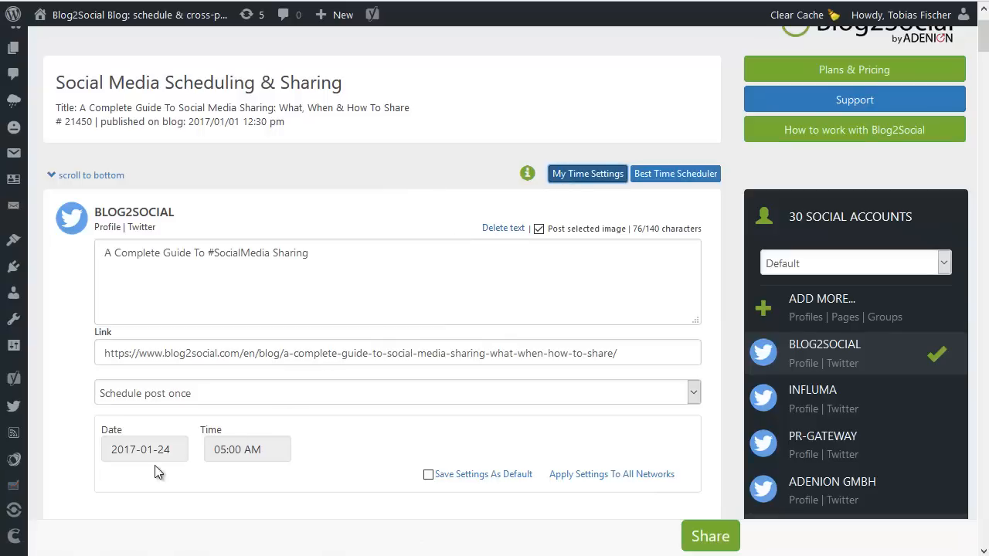
mouse_move(228, 470)
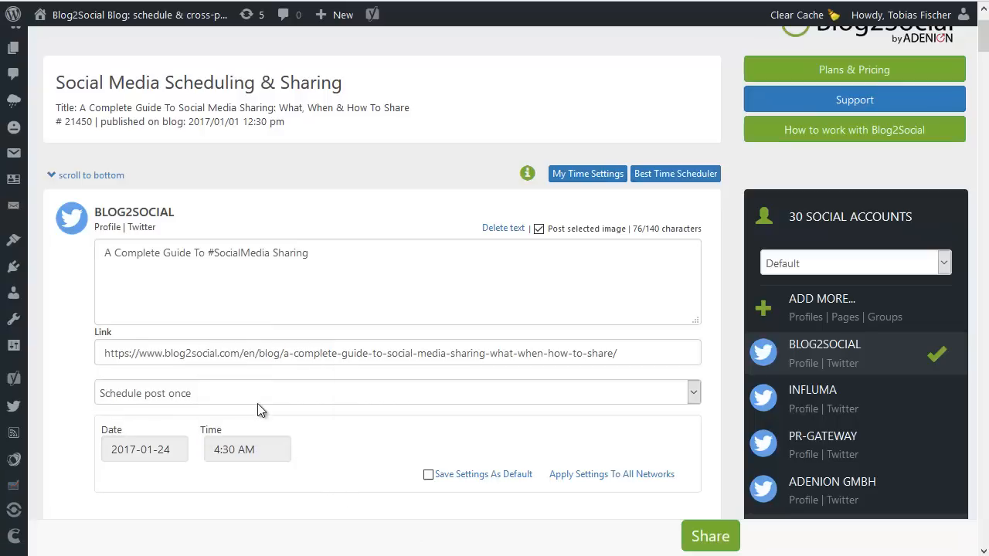
click(394, 392)
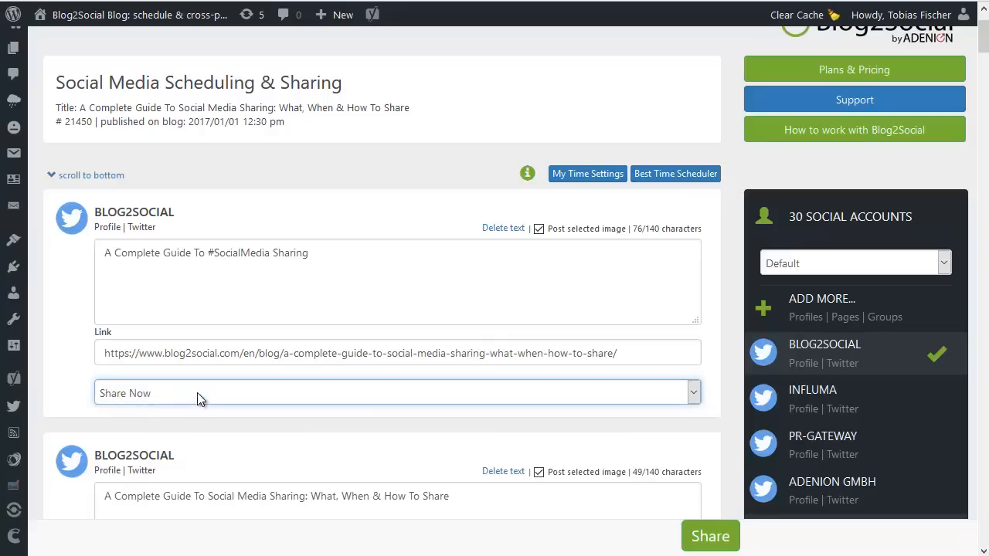
mouse_move(730, 354)
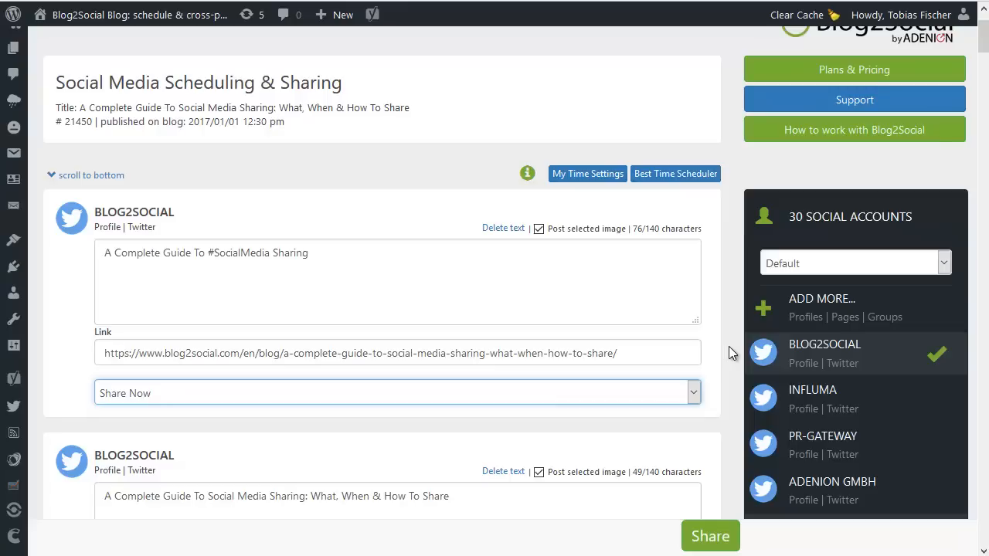
mouse_move(450, 250)
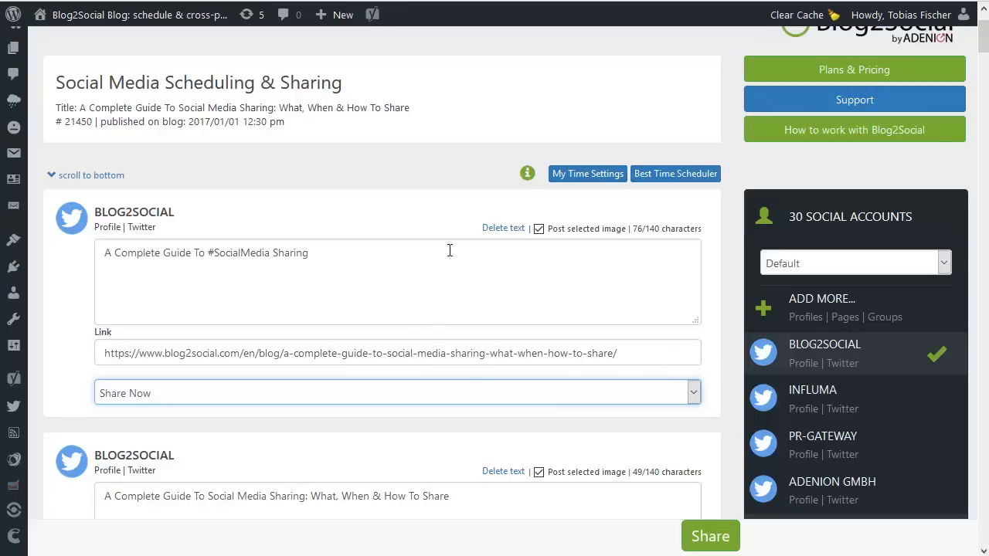
mouse_move(434, 276)
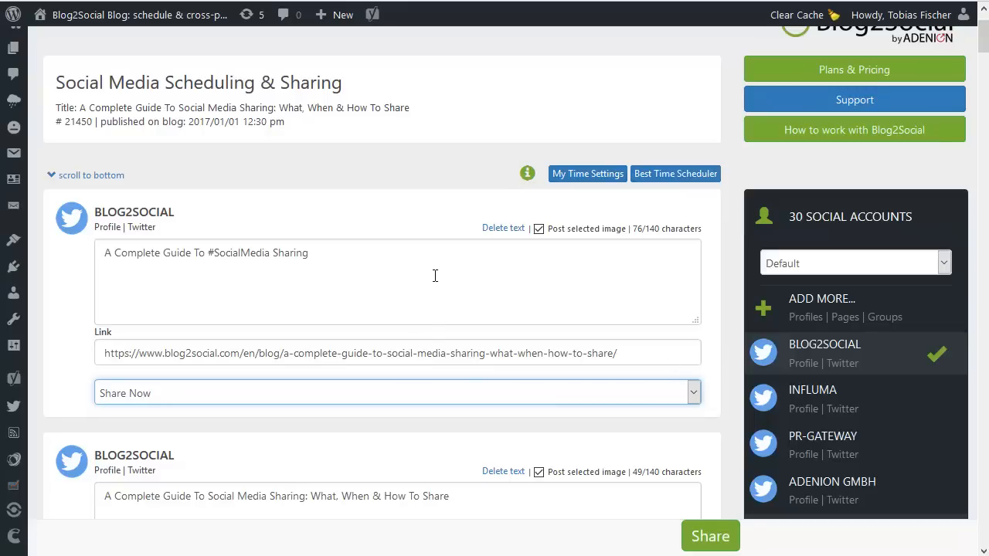
mouse_move(573, 276)
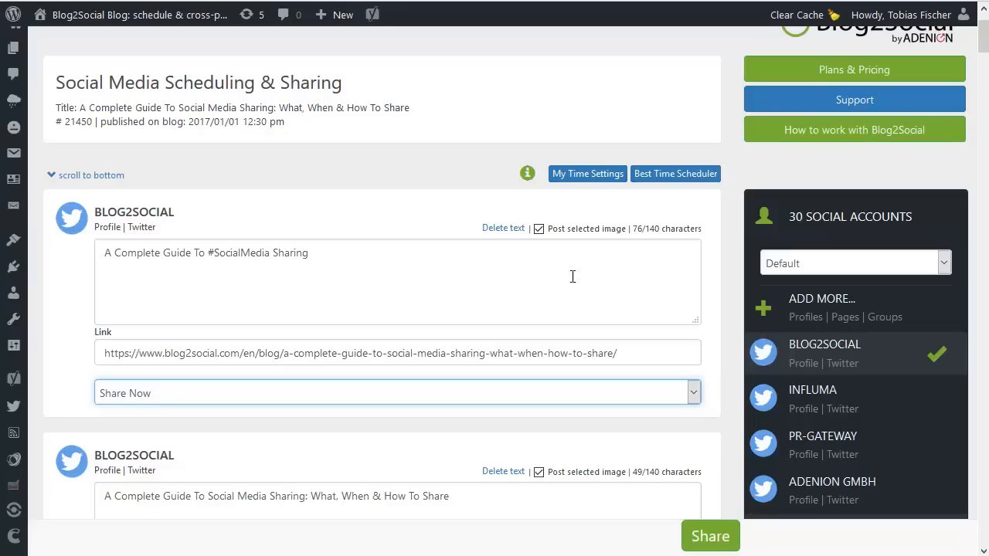
mouse_move(675, 173)
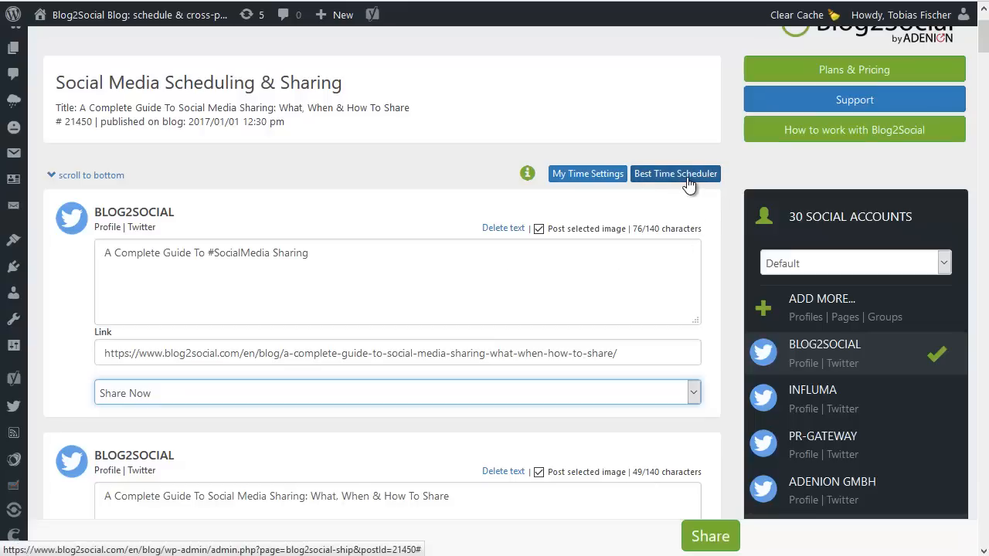
Apply the Best Time Scheduler so every network gets a one-time schedule, Twitter posts at 2017-01-24 8:00 AM.
click(675, 173)
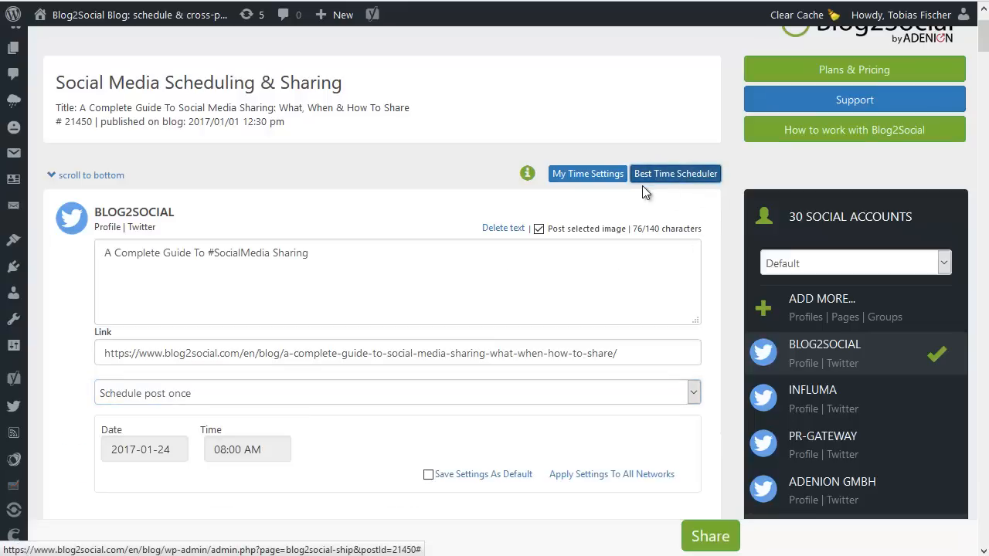
scroll(down, 3)
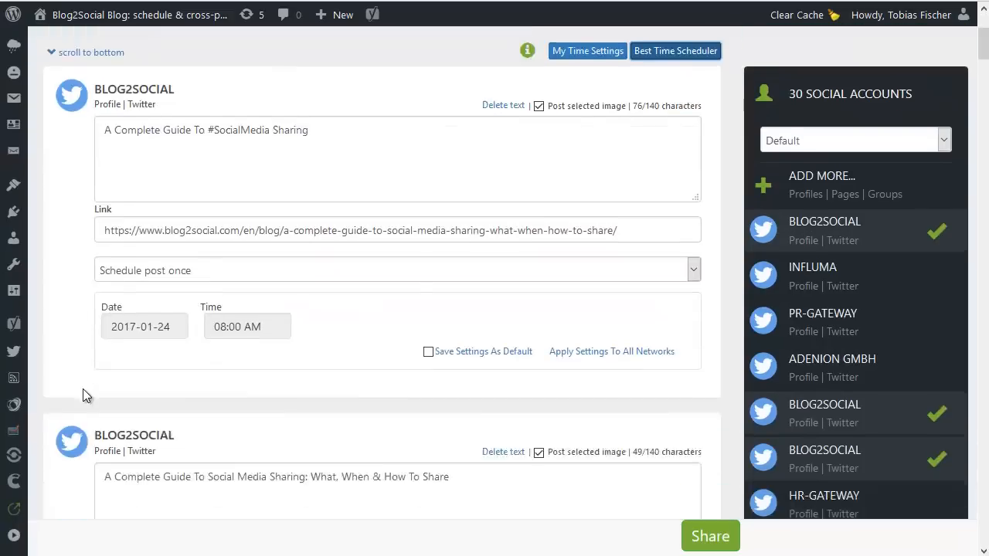
scroll(down, 3)
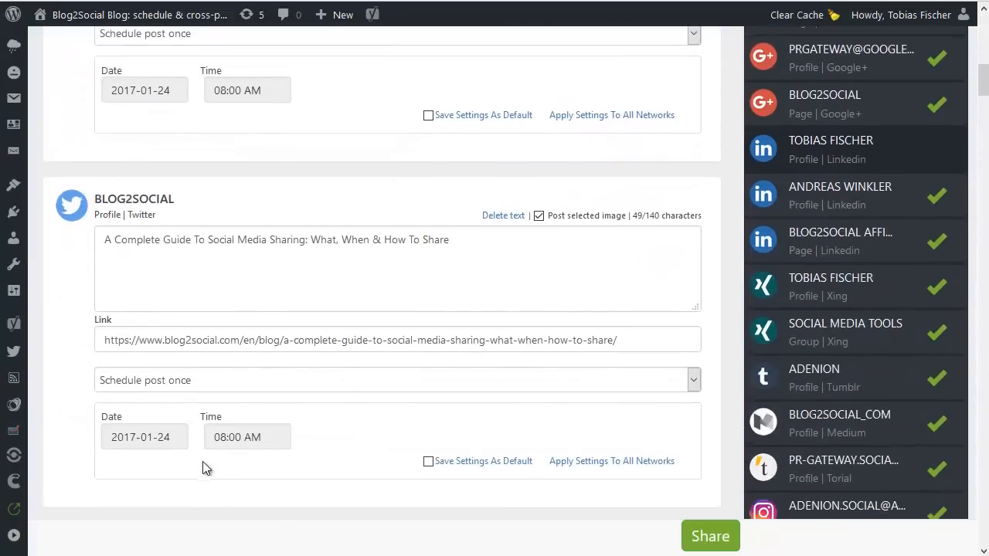
scroll(down, 3)
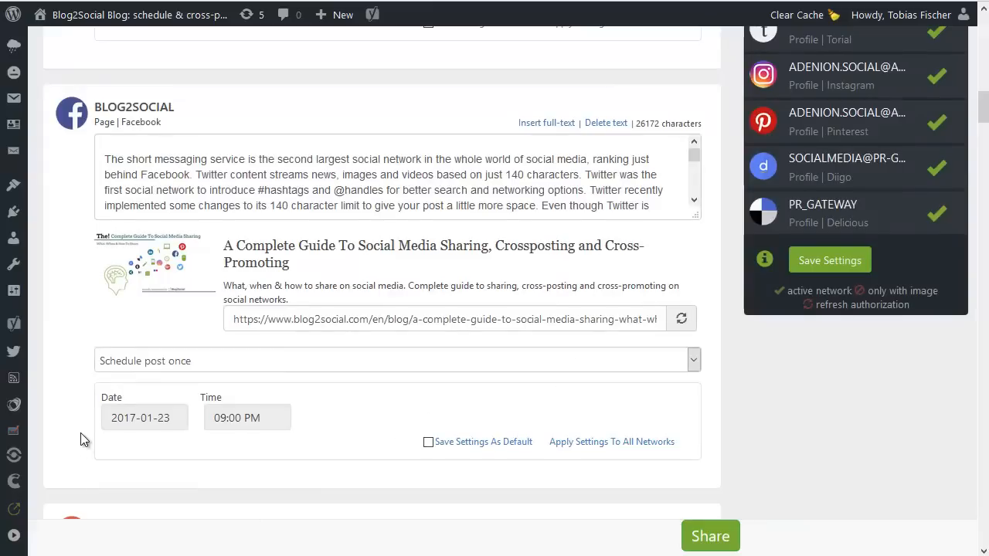
scroll(down, 3)
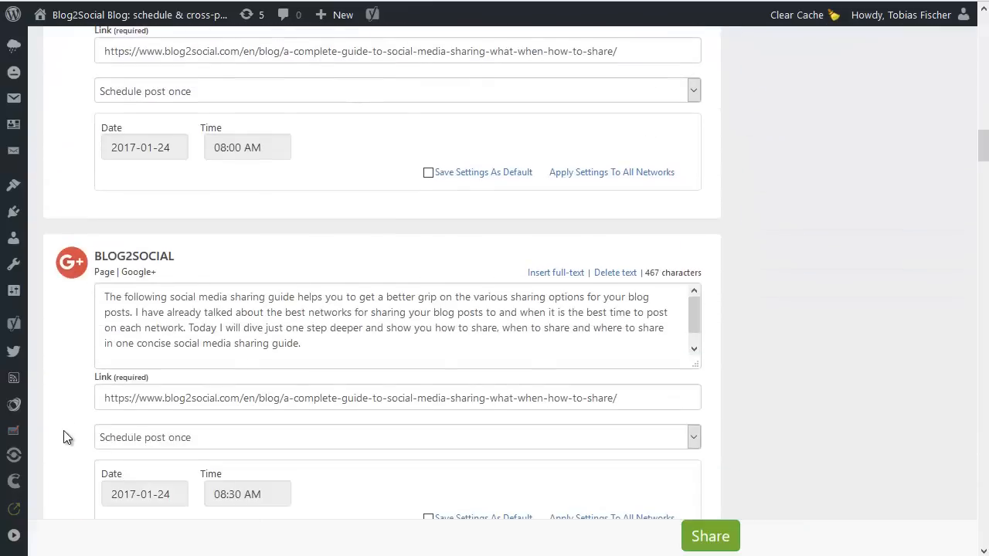
scroll(up, 3)
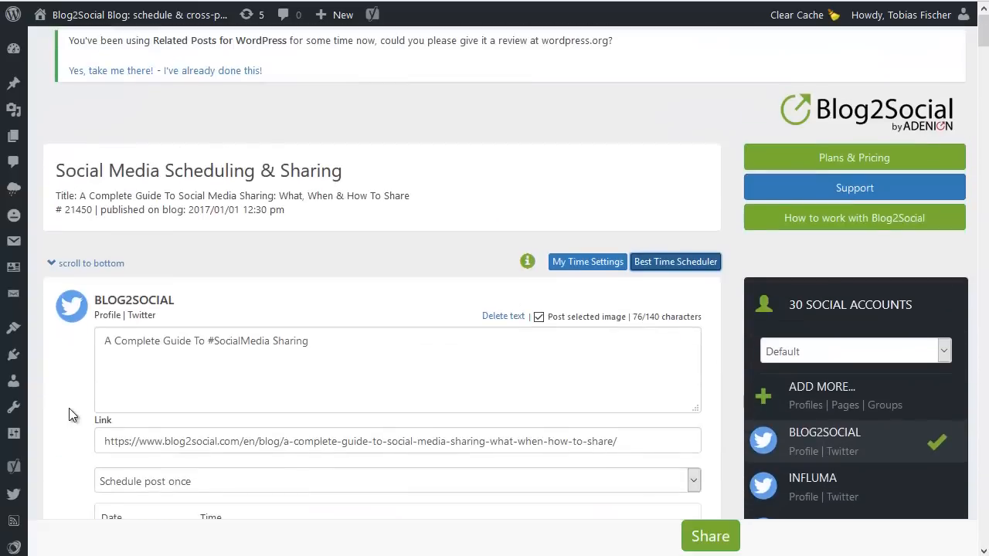
scroll(down, 3)
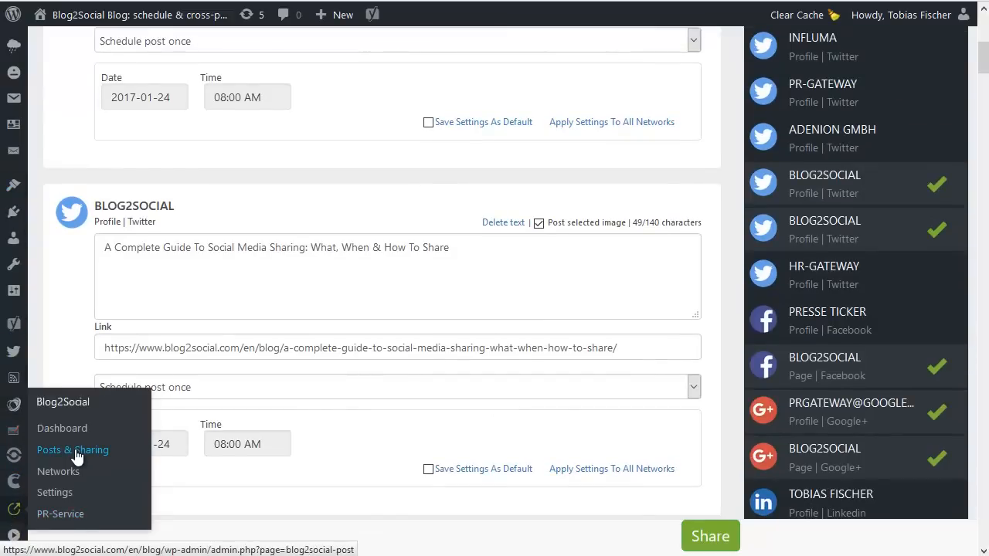
Go to Blog2Social Posts & Sharing and expand the post's detailed sharing report.
click(71, 450)
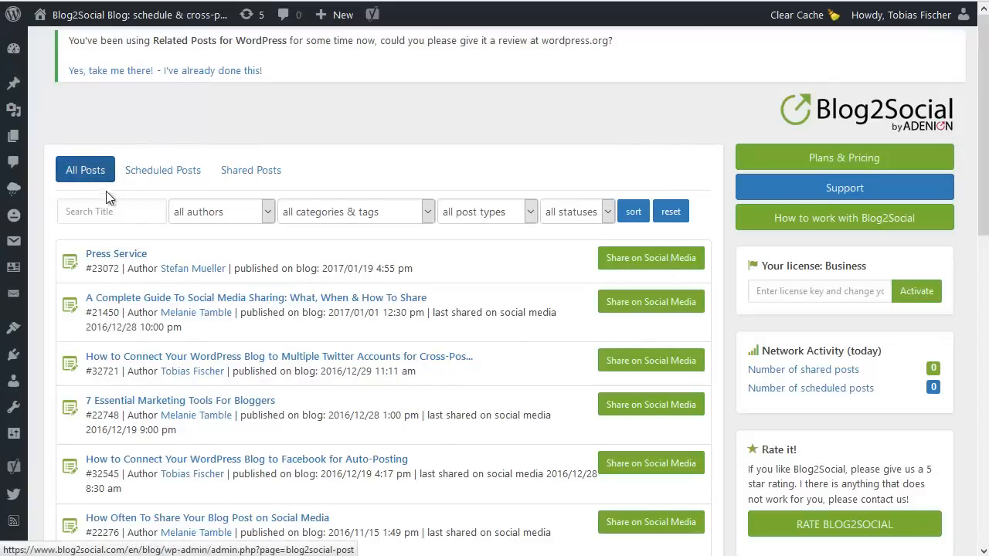
mouse_move(87, 198)
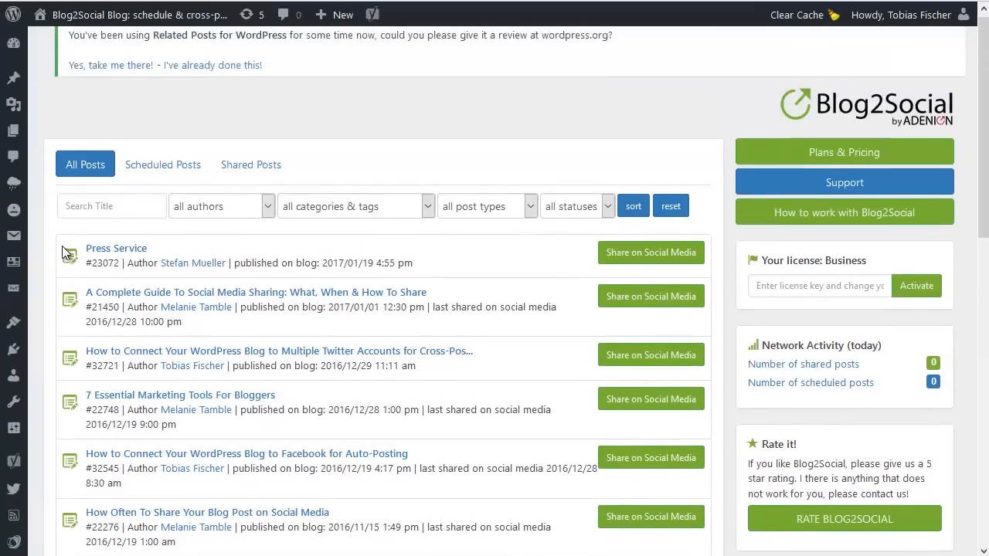
click(221, 206)
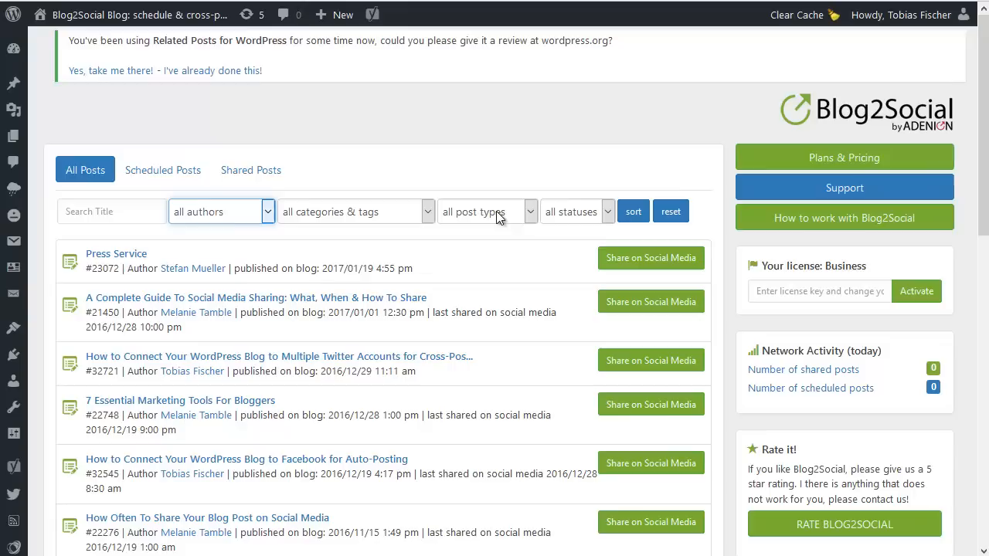
click(607, 211)
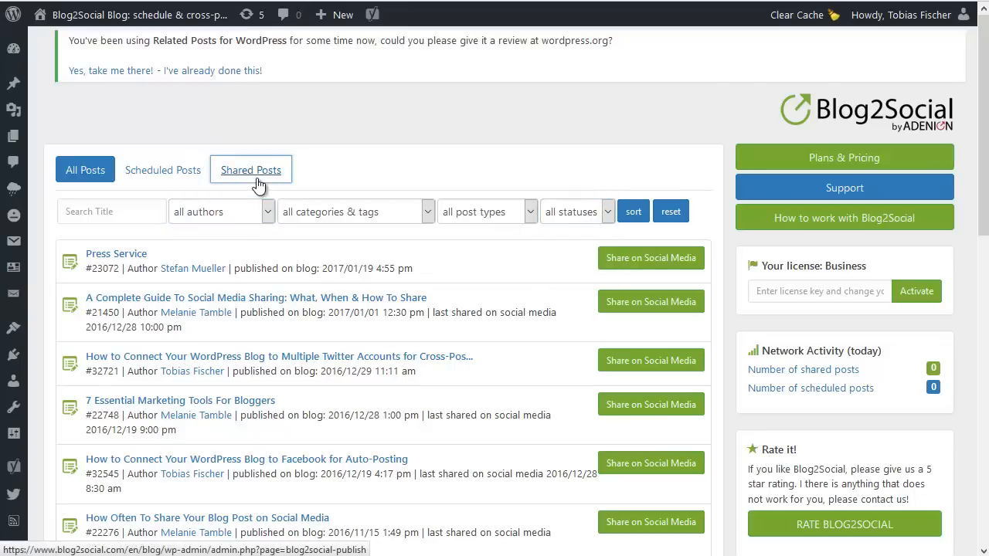
Show the Shared Posts list with each post's share count and latest share date.
click(250, 169)
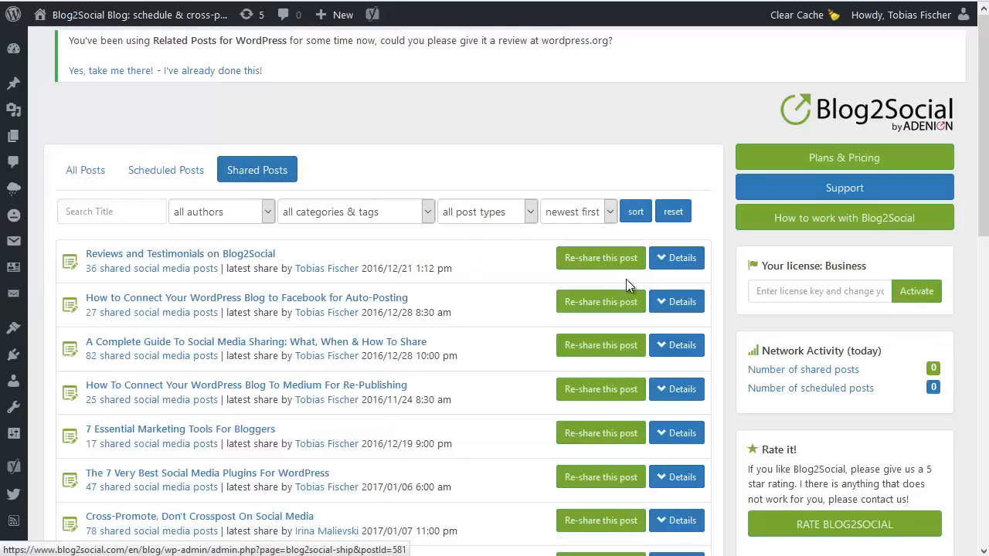
mouse_move(600, 259)
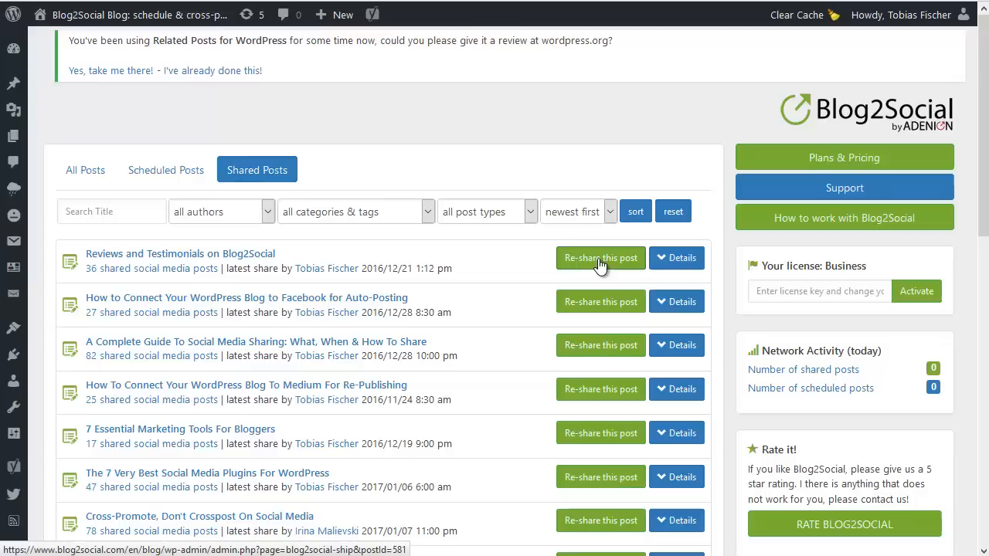
mouse_move(558, 263)
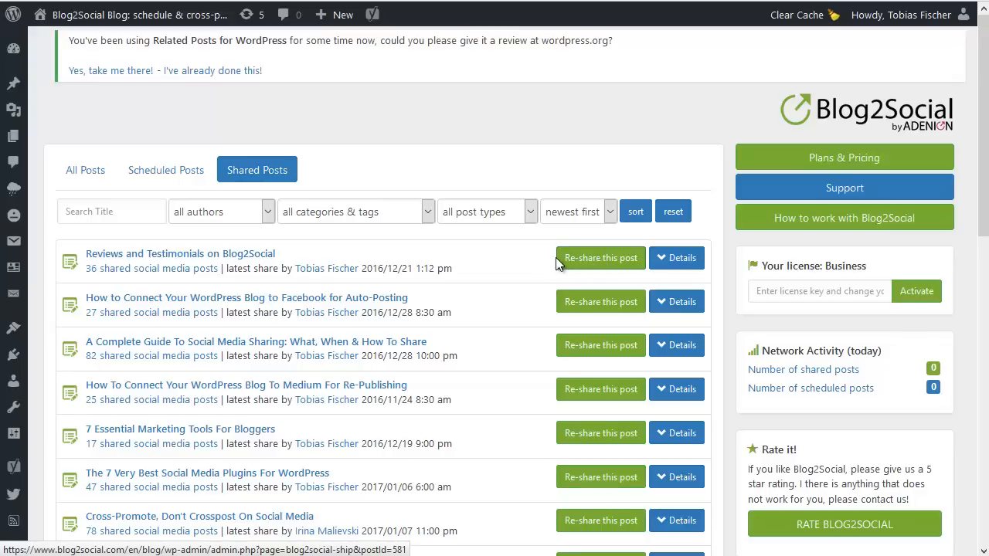
mouse_move(474, 343)
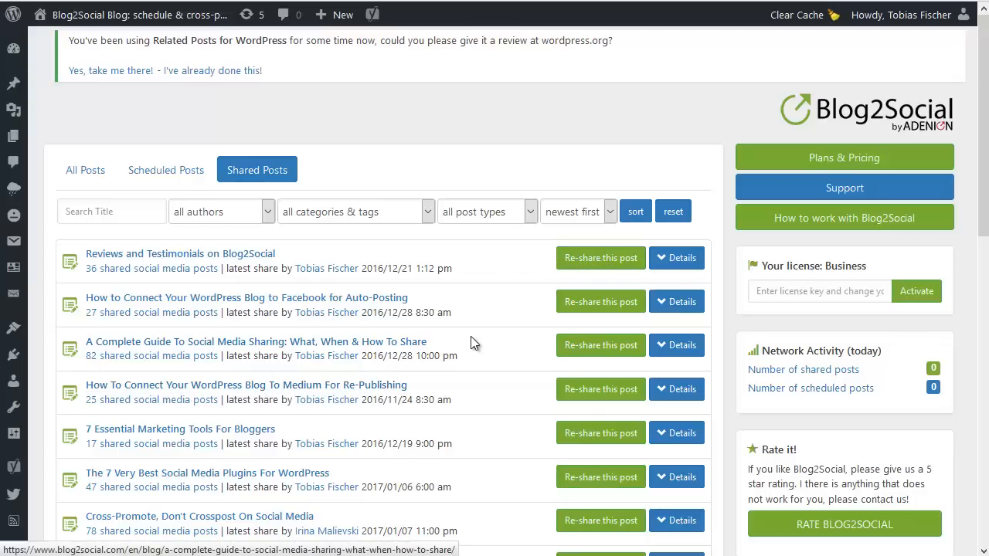
mouse_move(508, 353)
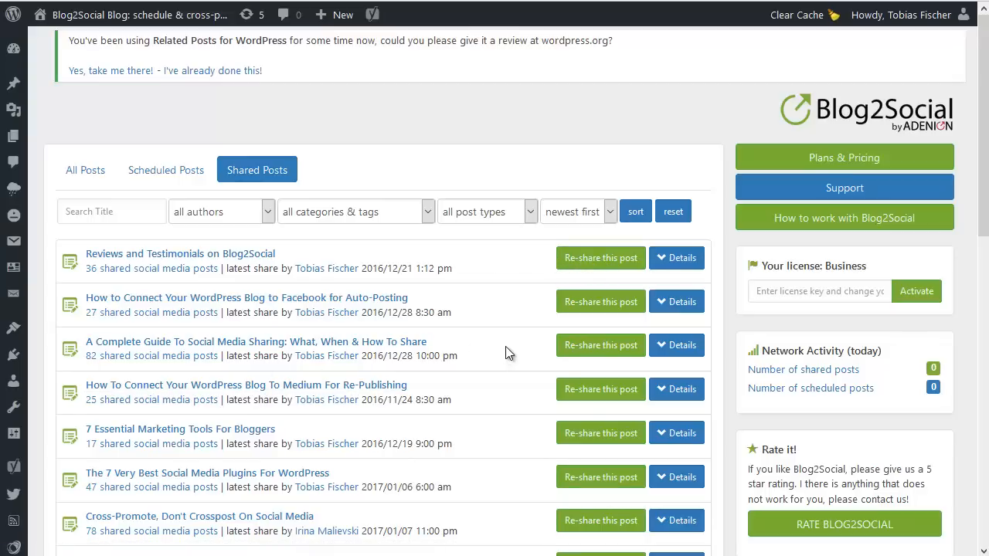
mouse_move(600, 301)
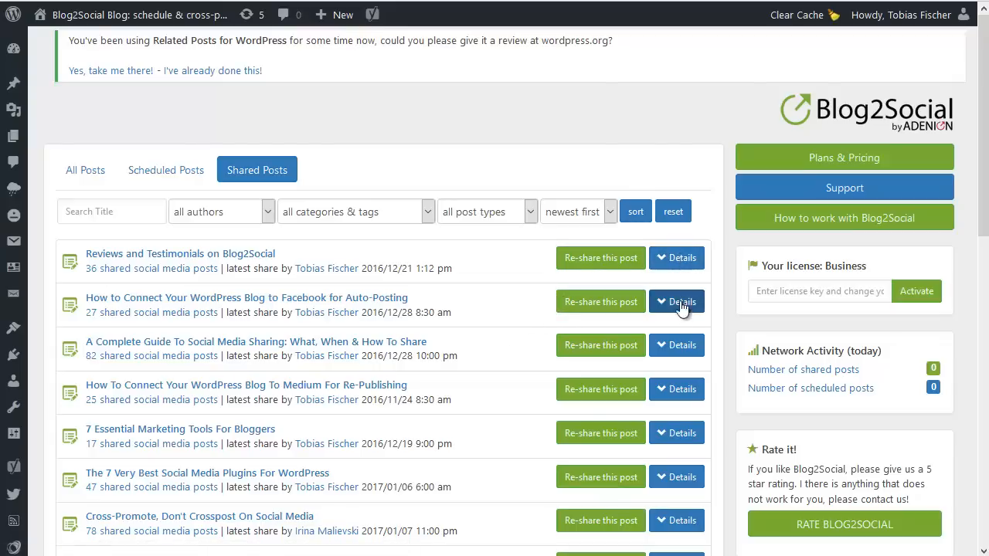
mouse_move(669, 369)
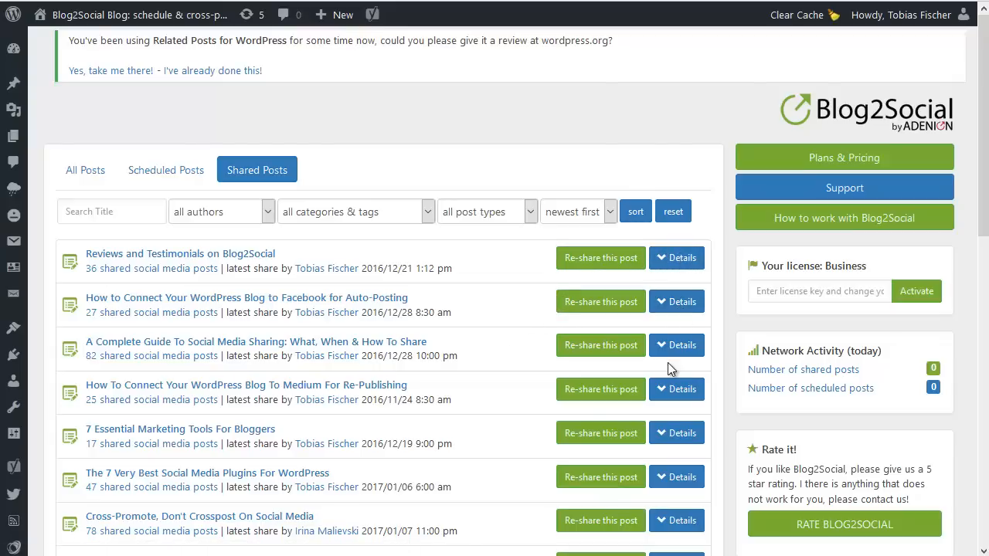
Expand Details for the Complete Guide post and review each network share with profile and date.
click(676, 345)
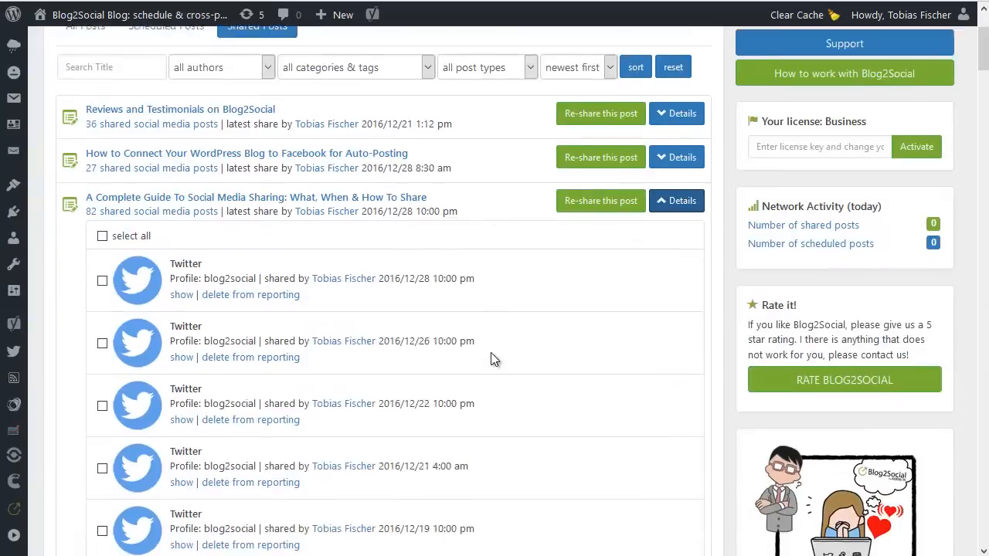
scroll(down, 3)
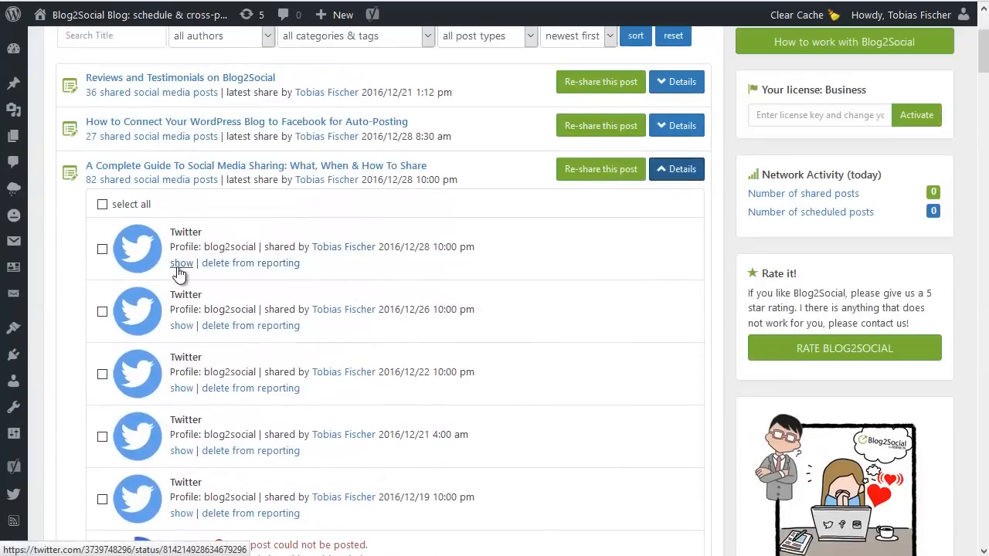
mouse_move(516, 219)
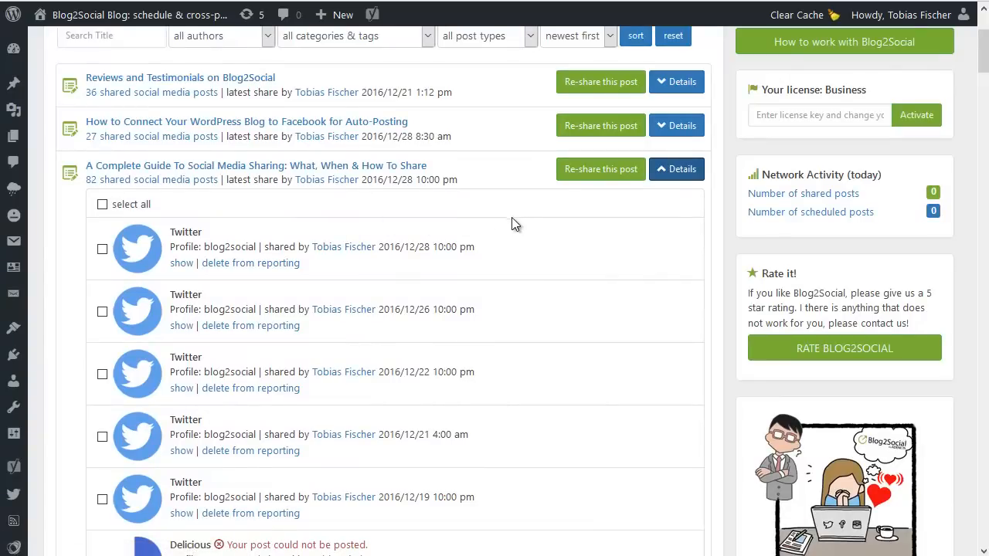
scroll(down, 3)
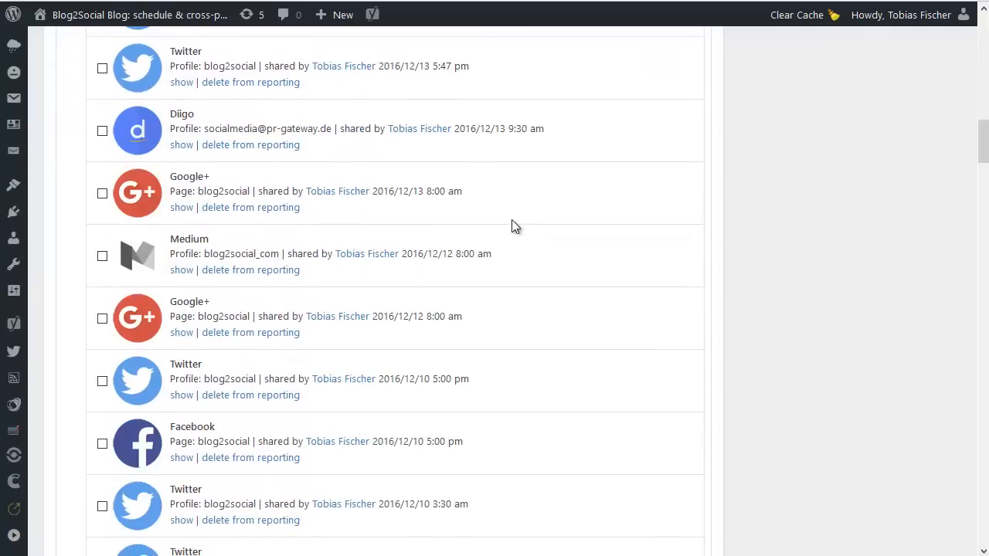
scroll(down, 3)
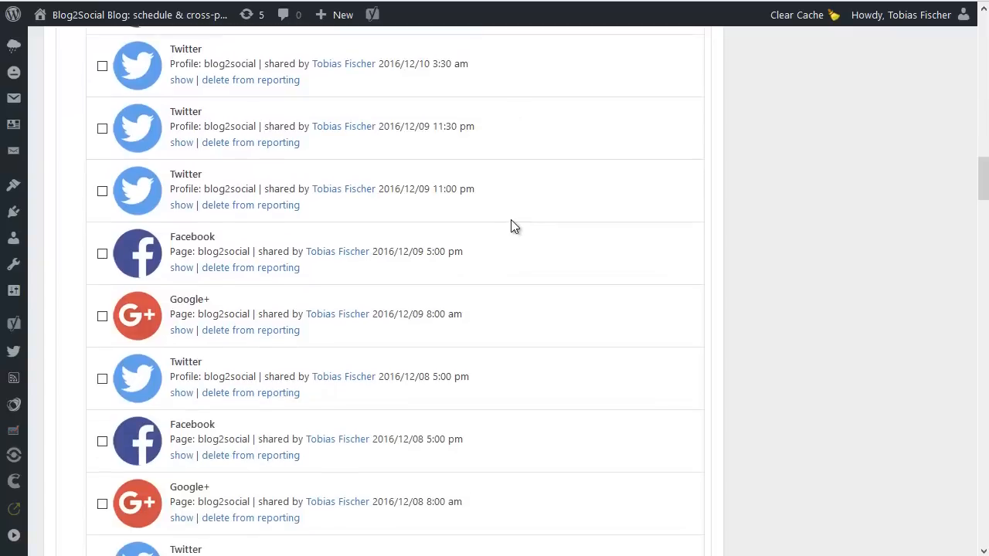
mouse_move(962, 179)
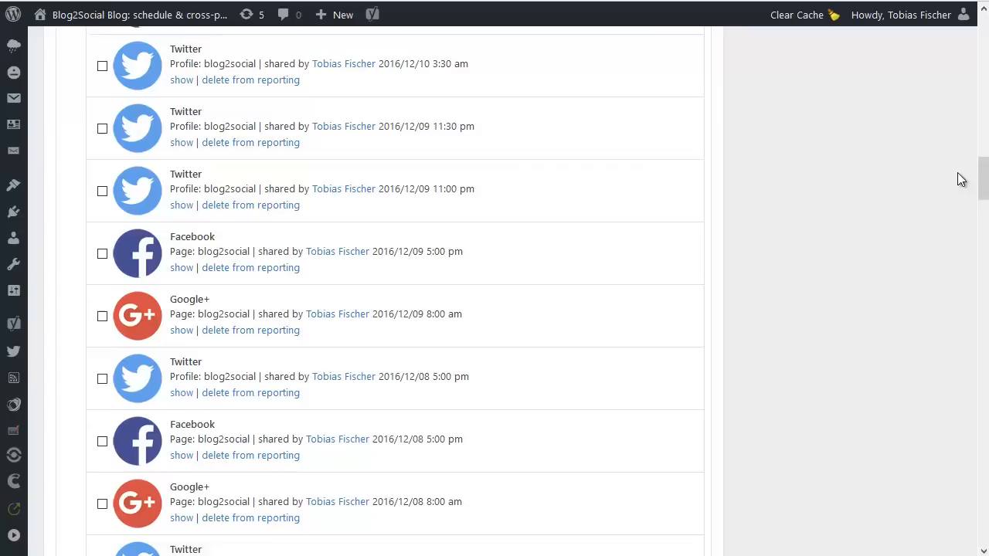
scroll(up, 3)
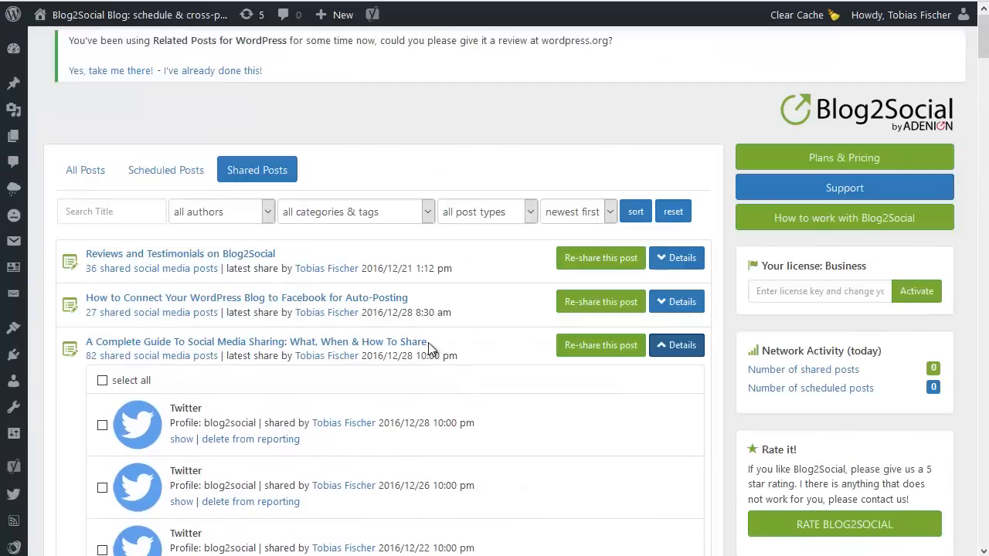